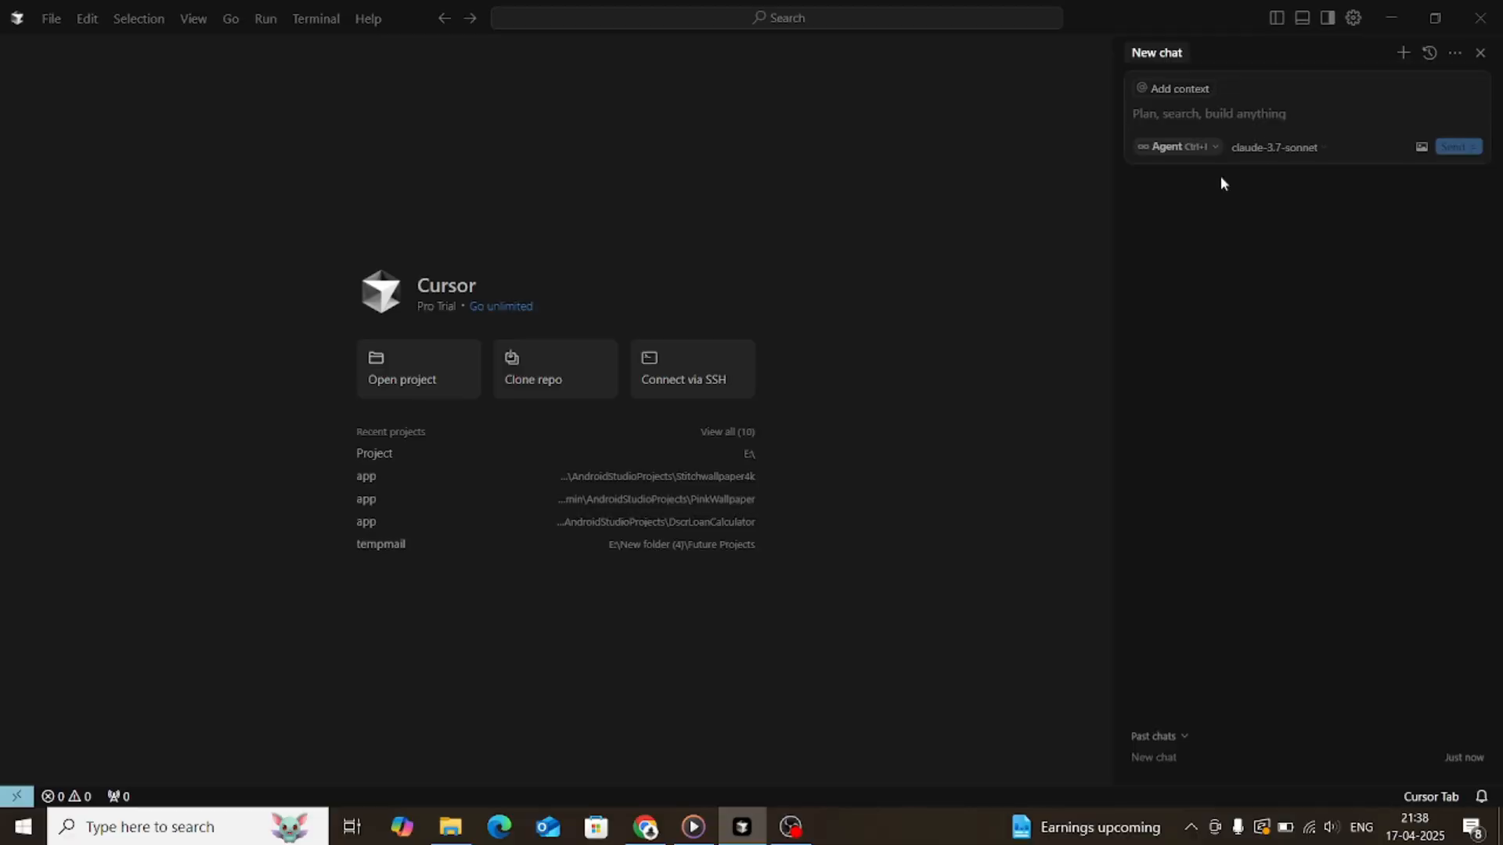
Type 'Hii can you create a sudu' into Cursor's new chat box to begin the sudoku request.
{"action": "type", "text": "Hii can you create a sudu"}
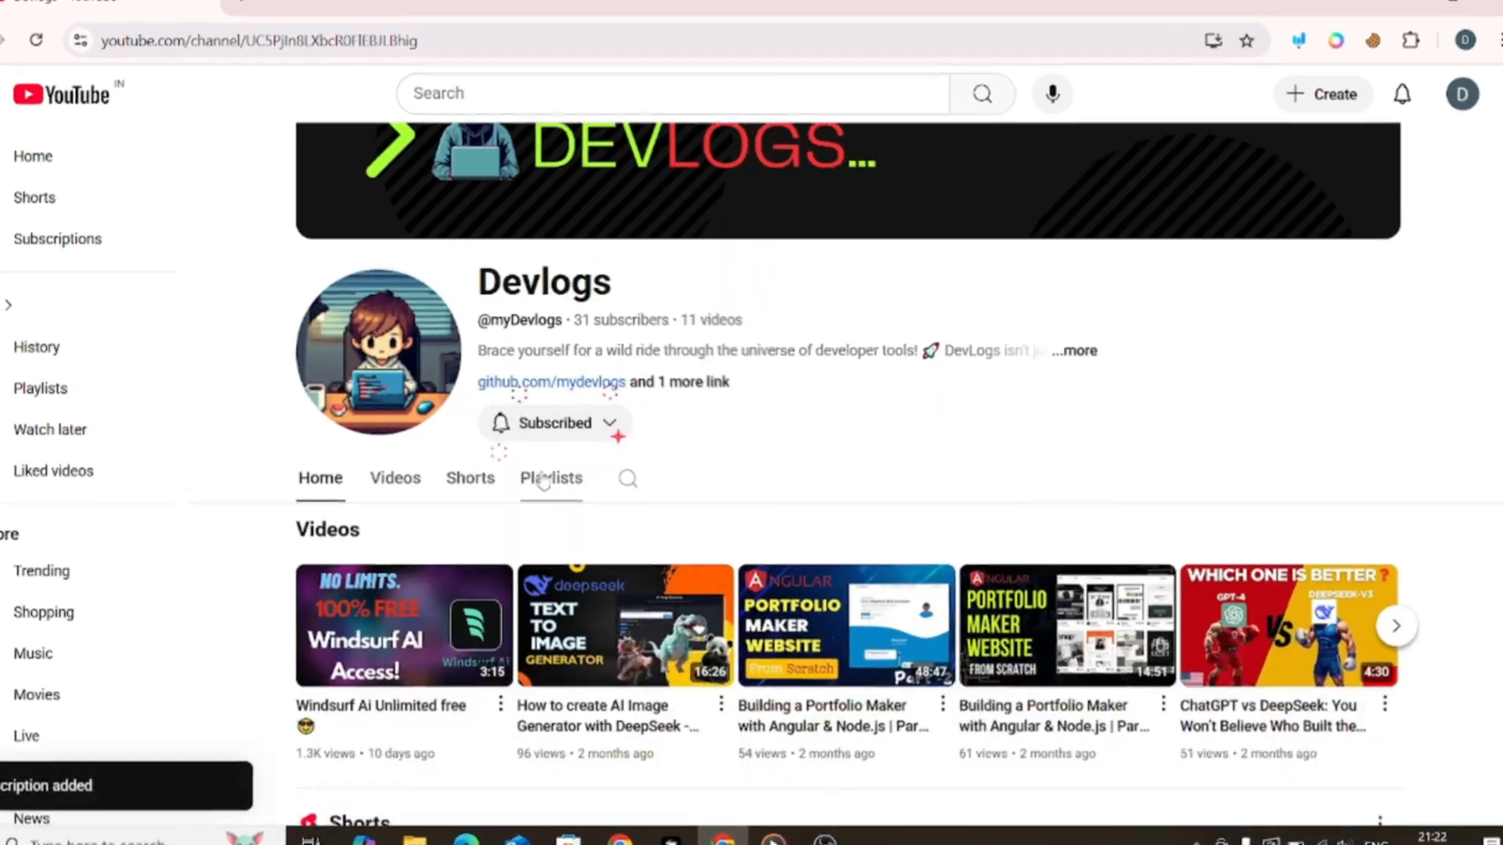
Subscribe on the Devlogs channel page so the 'Subscription added' notice appears.
{"action": "left_click", "coordinate": [555, 424]}
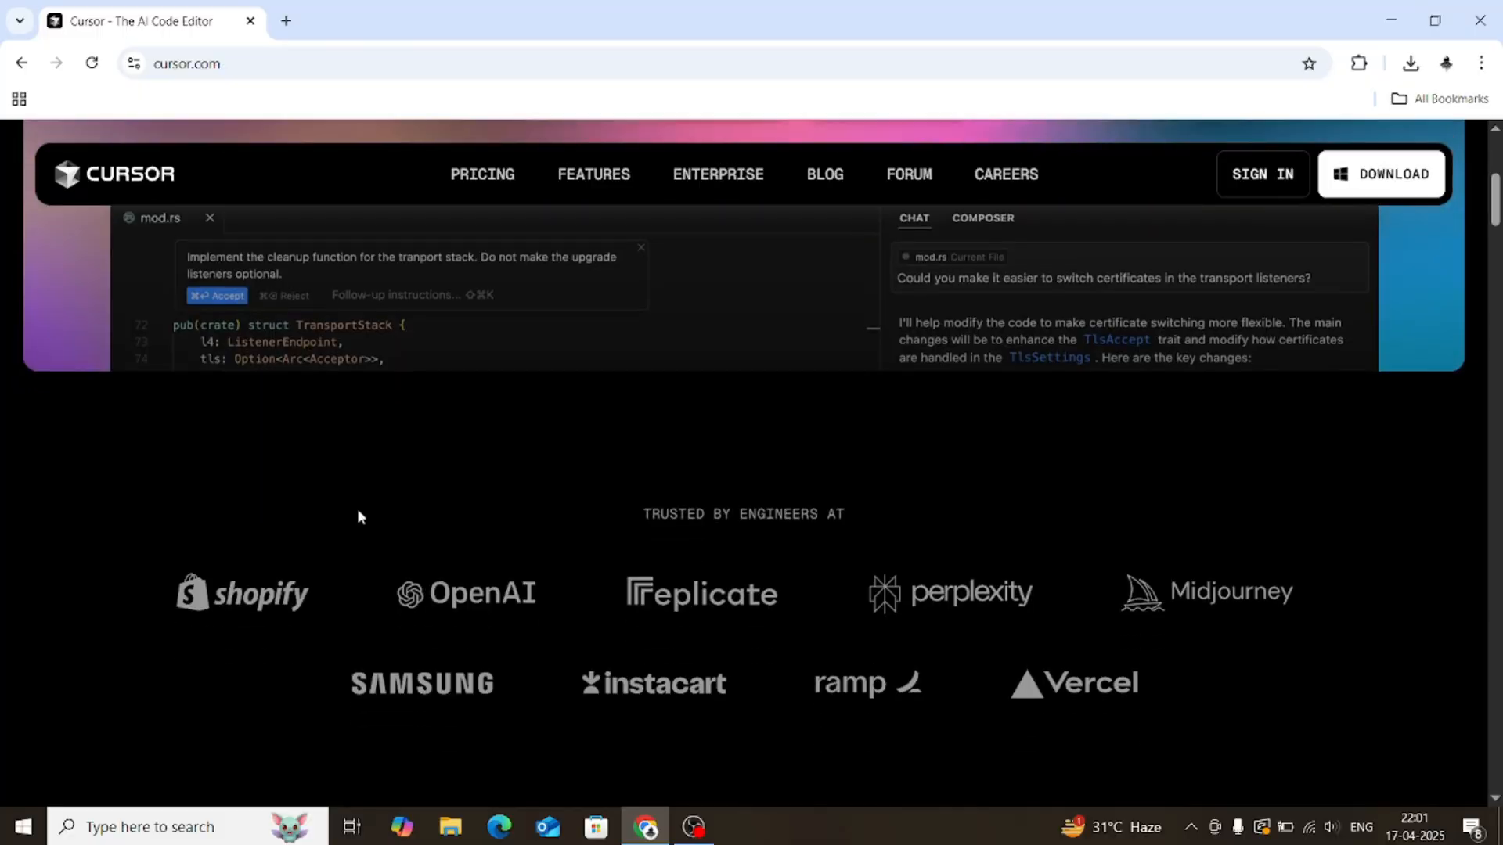
Scroll cursor.com past Tab, Knows your codebase and Build software faster to the blog card.
{"action": "scroll", "scroll_direction": "down", "scroll_amount": 3}
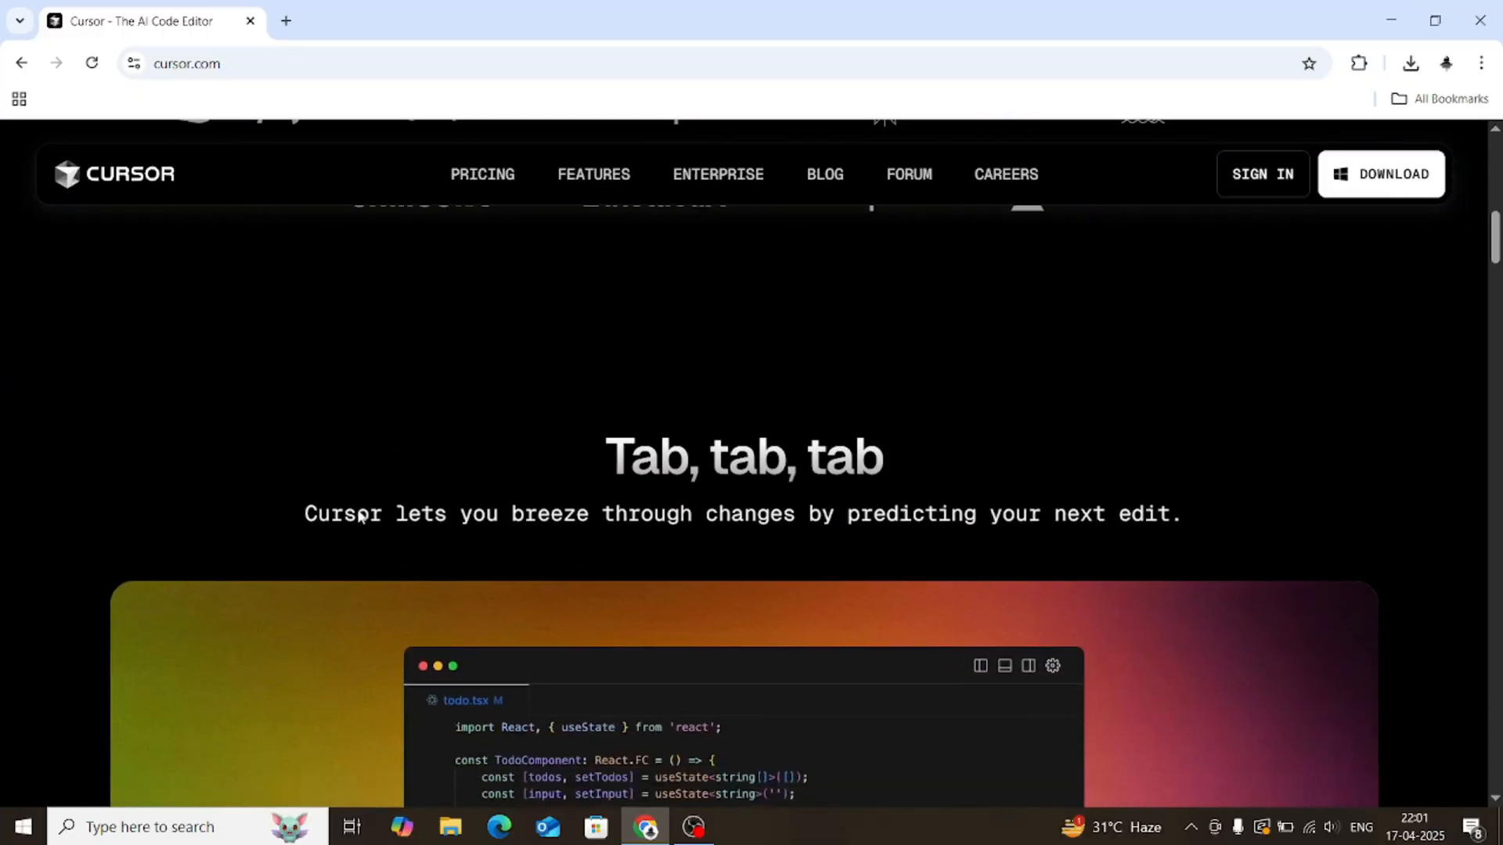
{"action": "scroll", "scroll_direction": "down", "scroll_amount": 3}
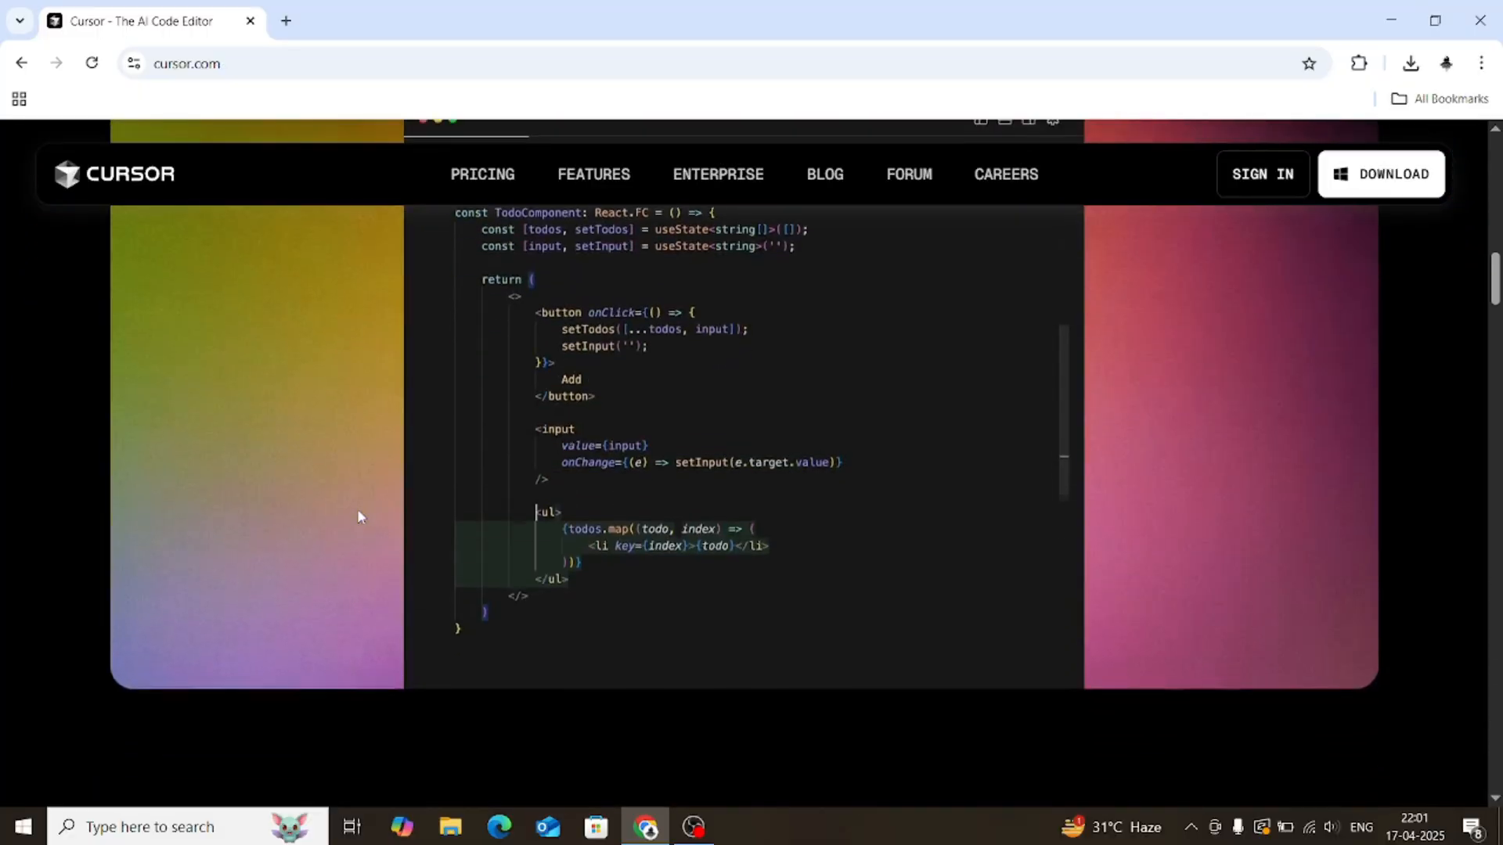
{"action": "scroll", "scroll_direction": "down", "scroll_amount": 3}
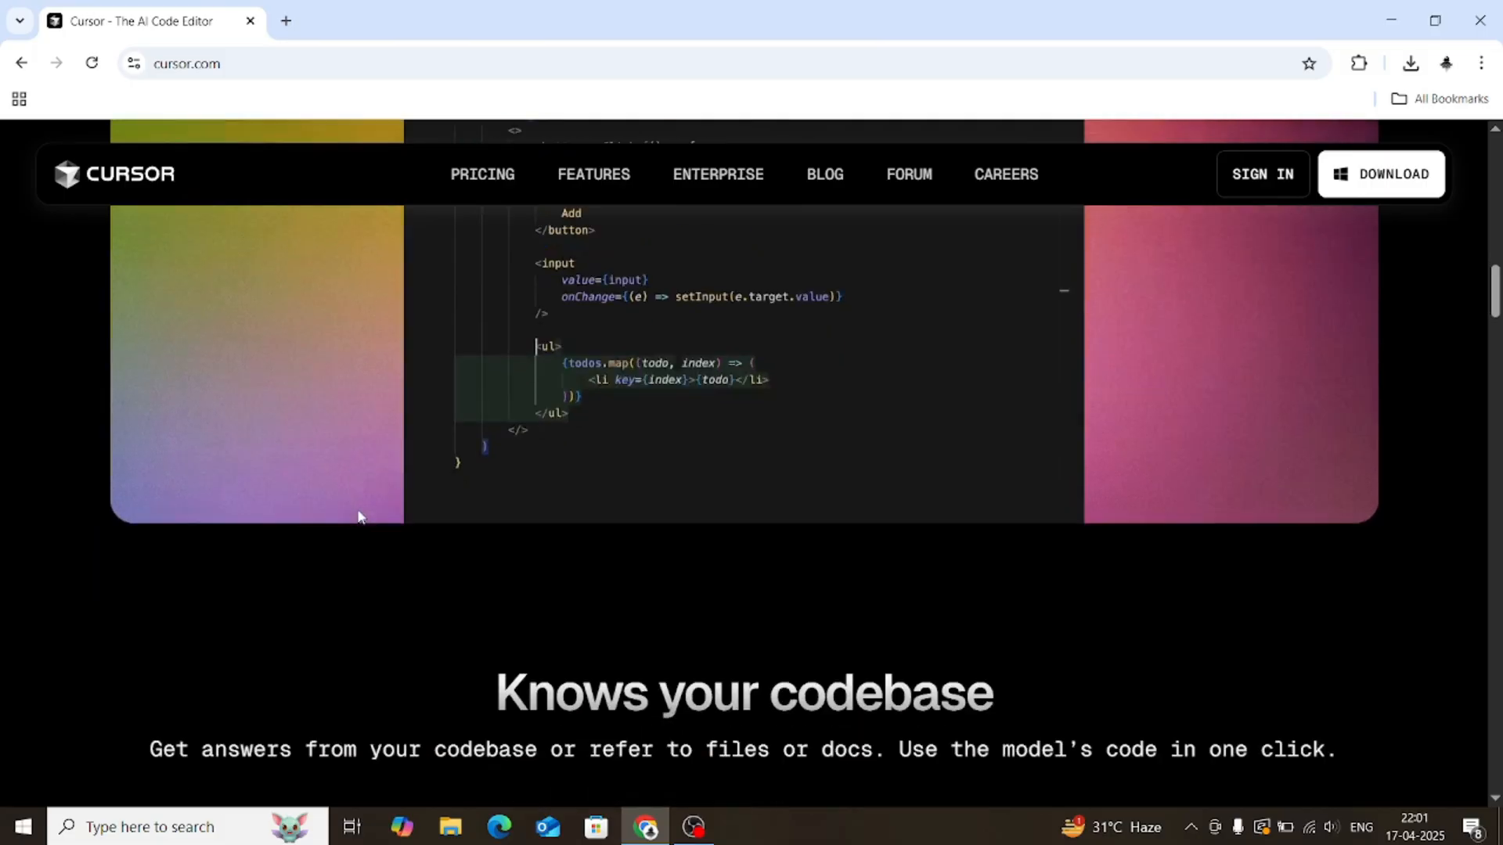
{"action": "scroll", "scroll_direction": "down", "scroll_amount": 3}
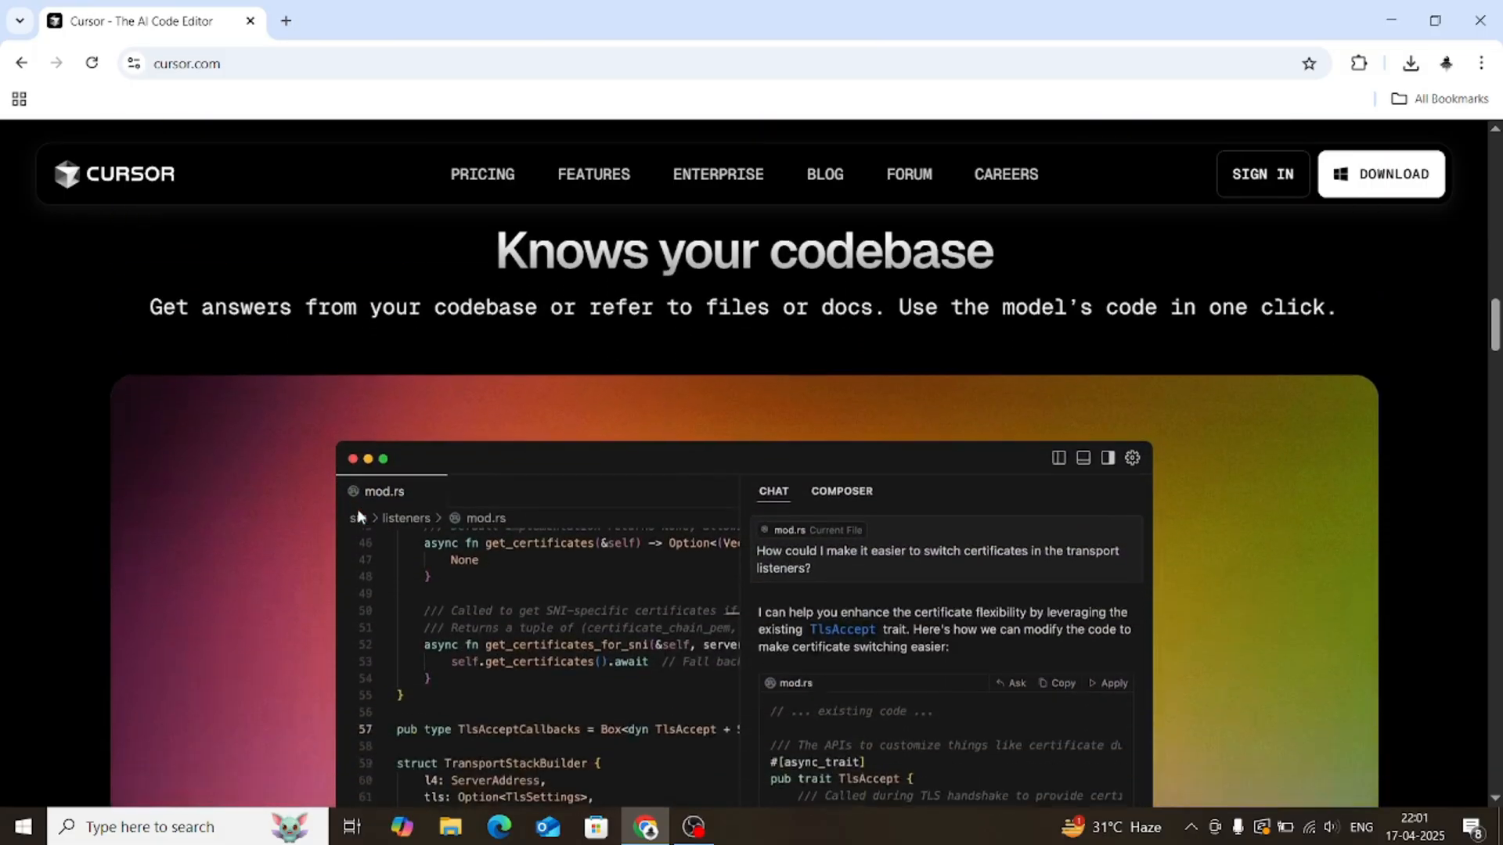
{"action": "scroll", "scroll_direction": "down", "scroll_amount": 3}
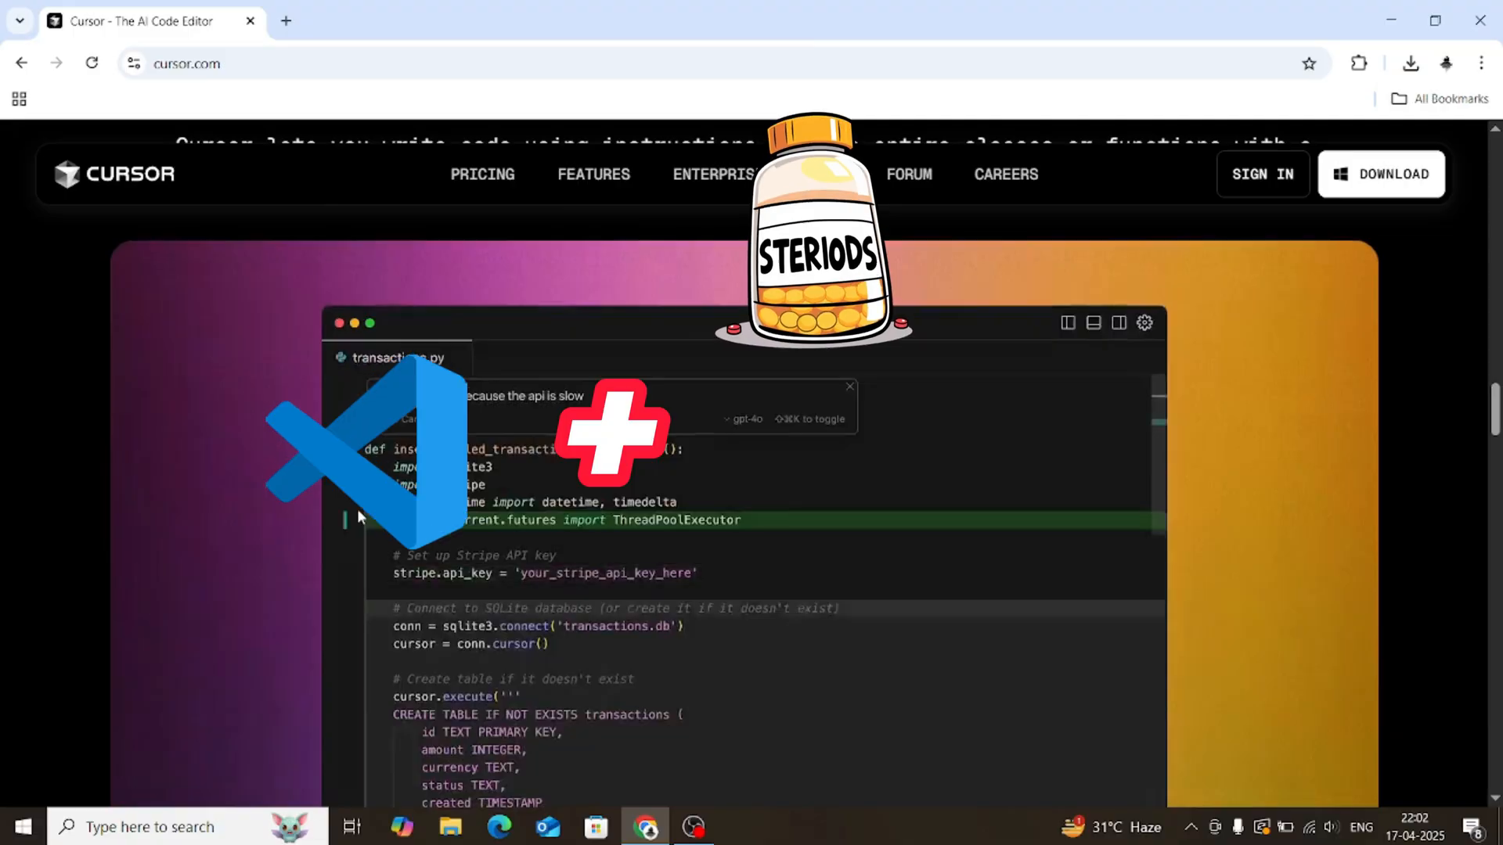
{"action": "scroll", "scroll_direction": "down", "scroll_amount": 3}
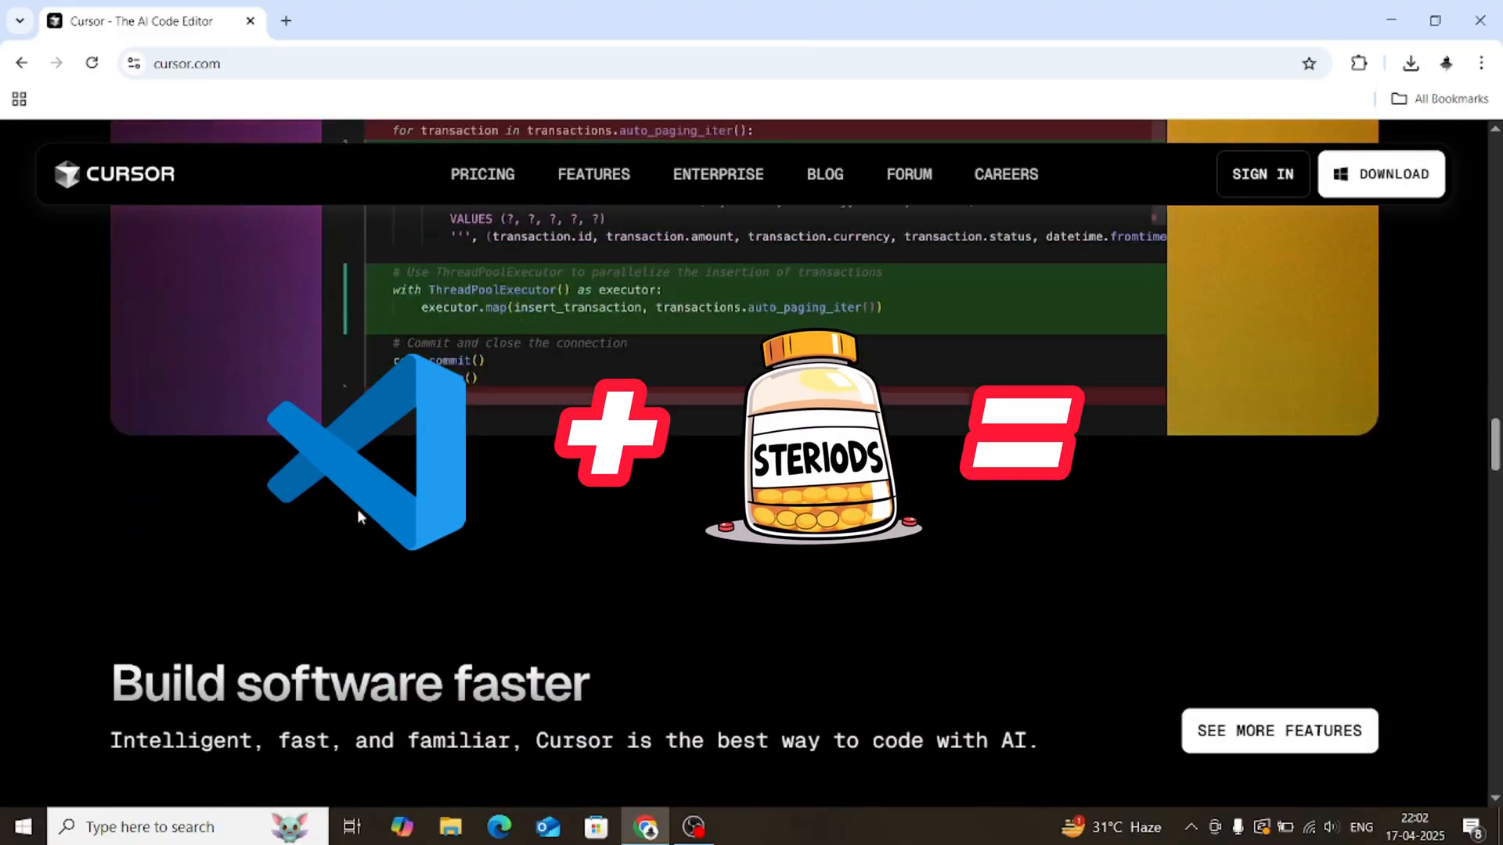
{"action": "scroll", "scroll_direction": "down", "scroll_amount": 3}
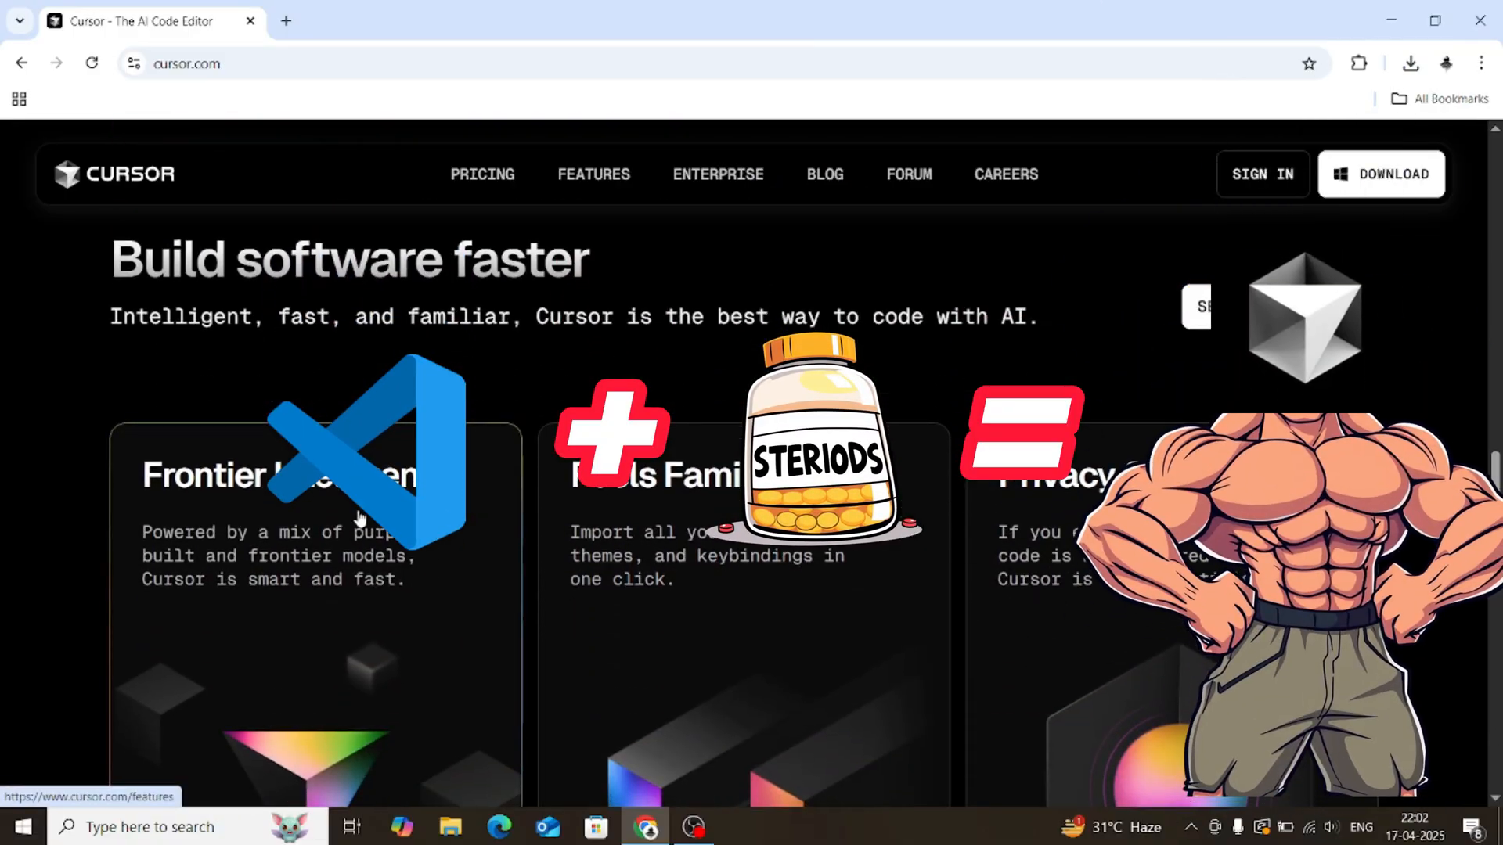
{"action": "scroll", "scroll_direction": "down", "scroll_amount": 3}
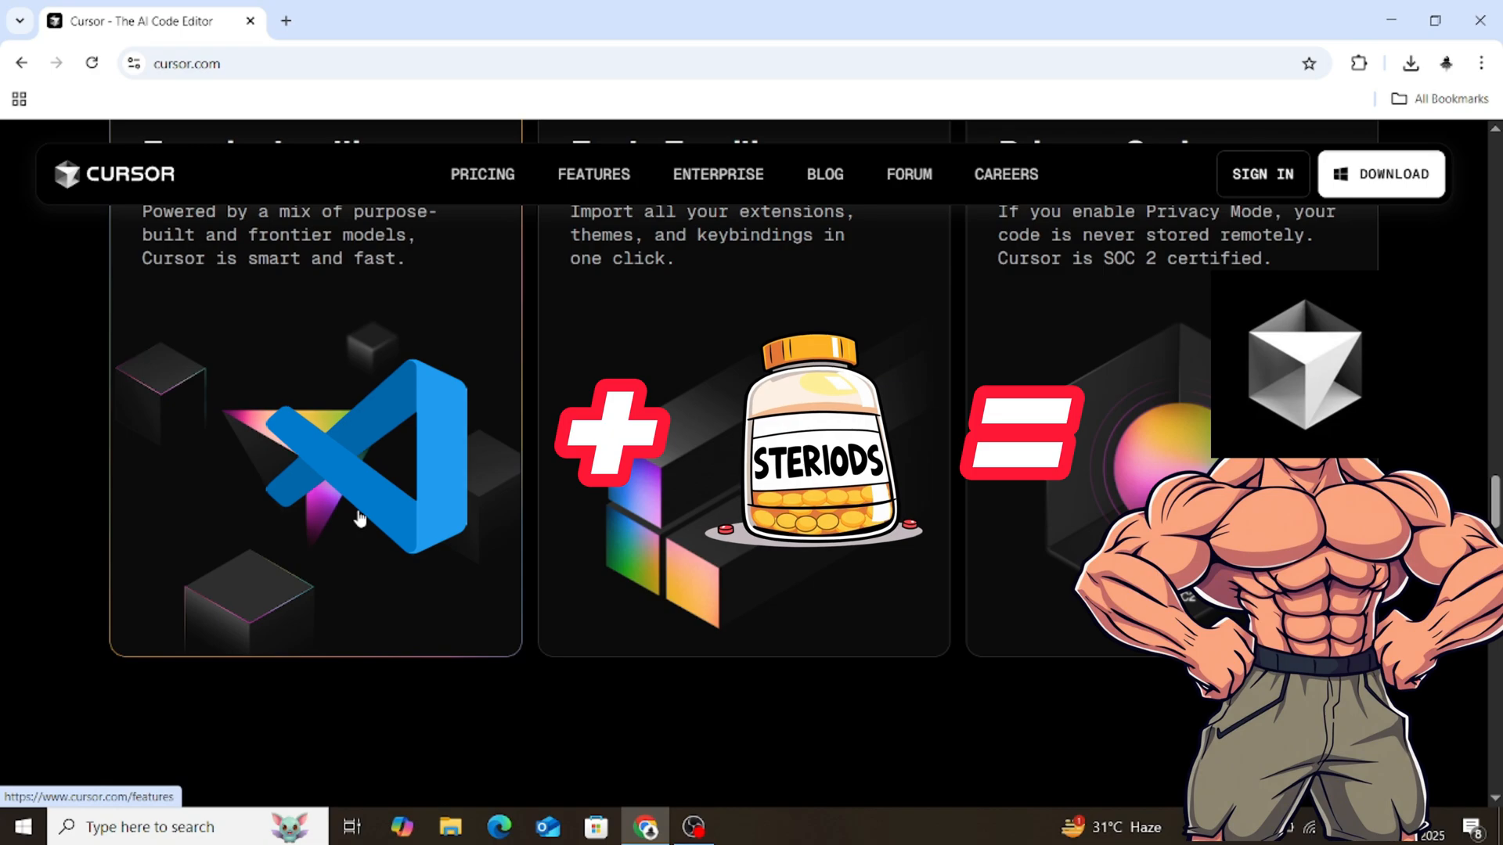
{"action": "scroll", "scroll_direction": "down", "scroll_amount": 3}
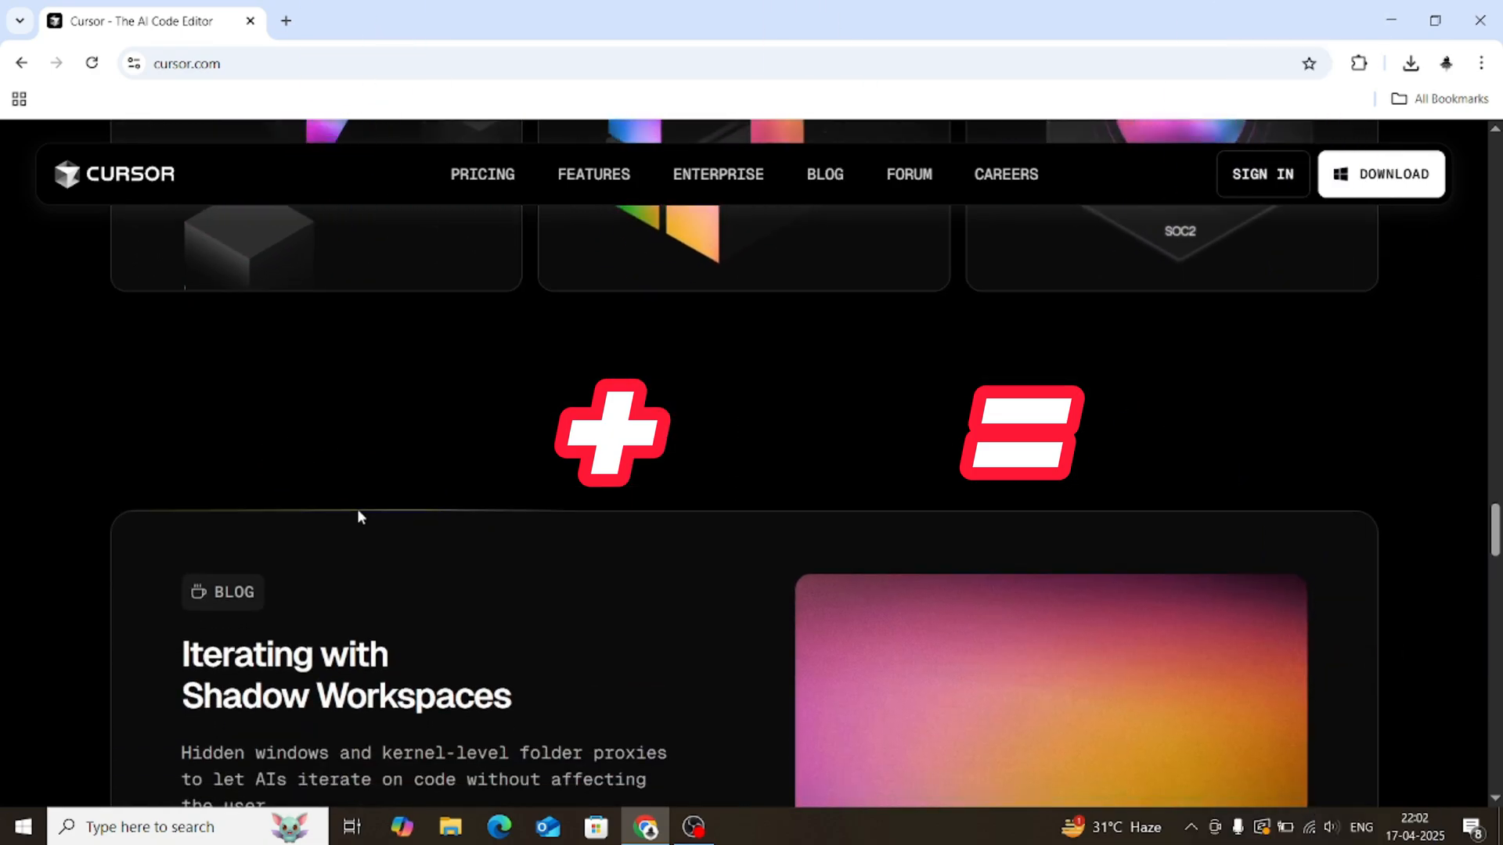
Return to Cursor and let the Agent generate index.html, script.js and styles.css.
{"action": "left_click", "coordinate": [740, 826]}
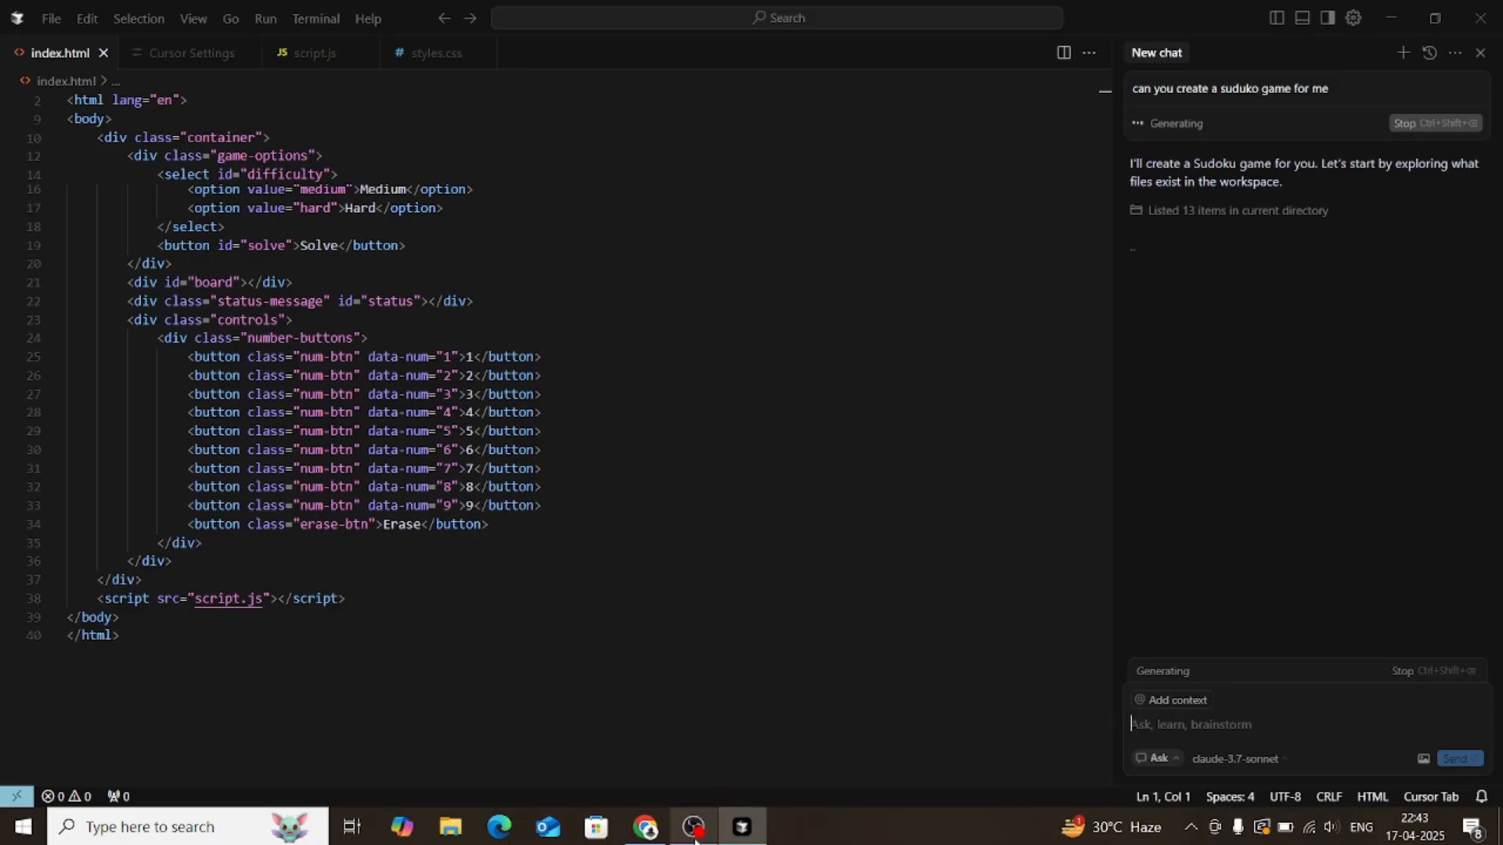
{"action": "left_click", "coordinate": [1237, 759]}
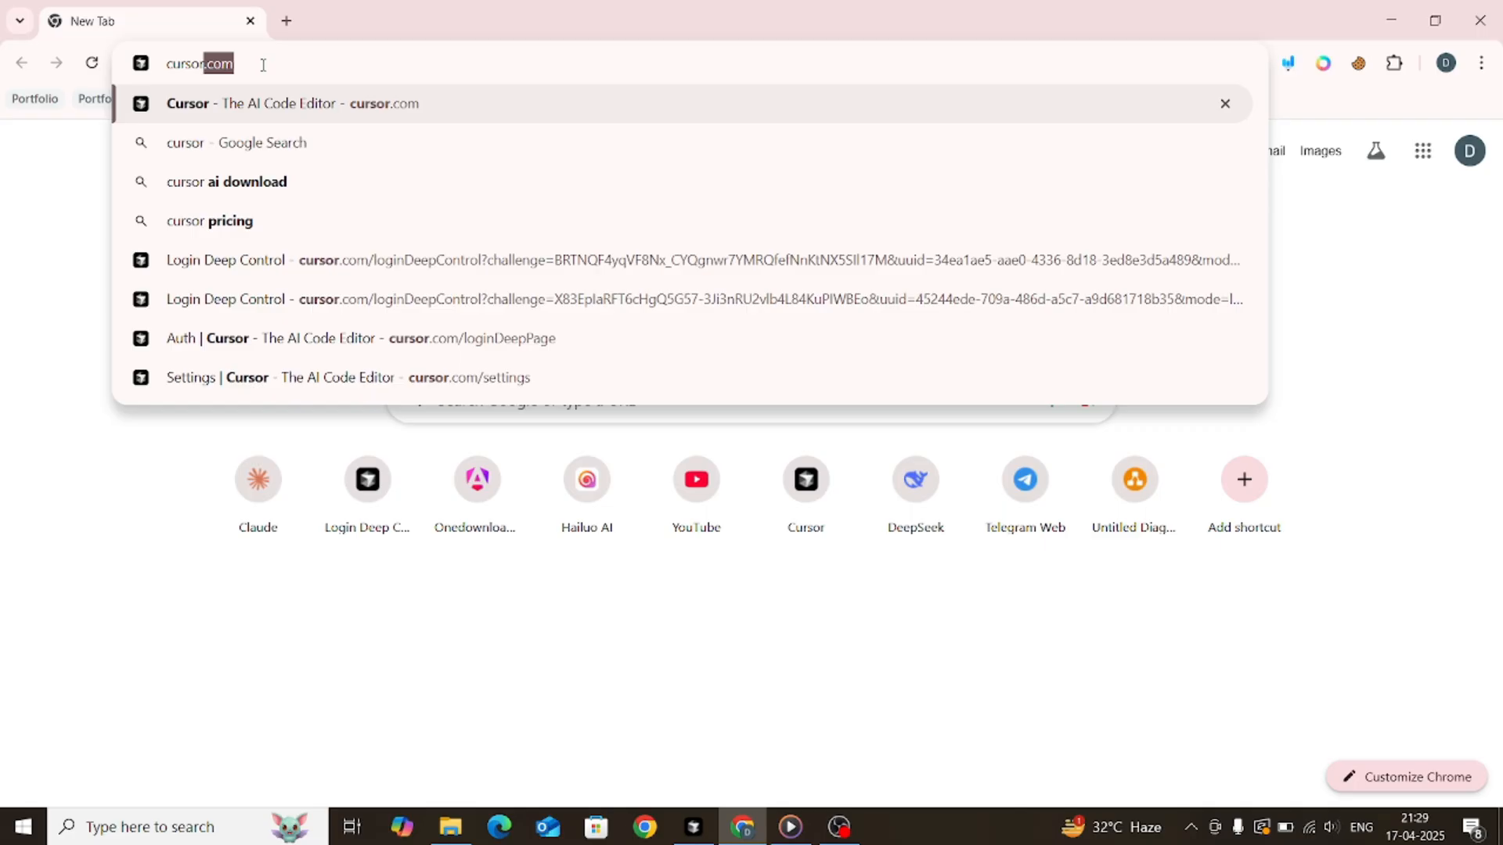
Sign in to cursor.com with Google, reaching Settings with the 150-request Pro Trial.
{"action": "left_click", "coordinate": [260, 103]}
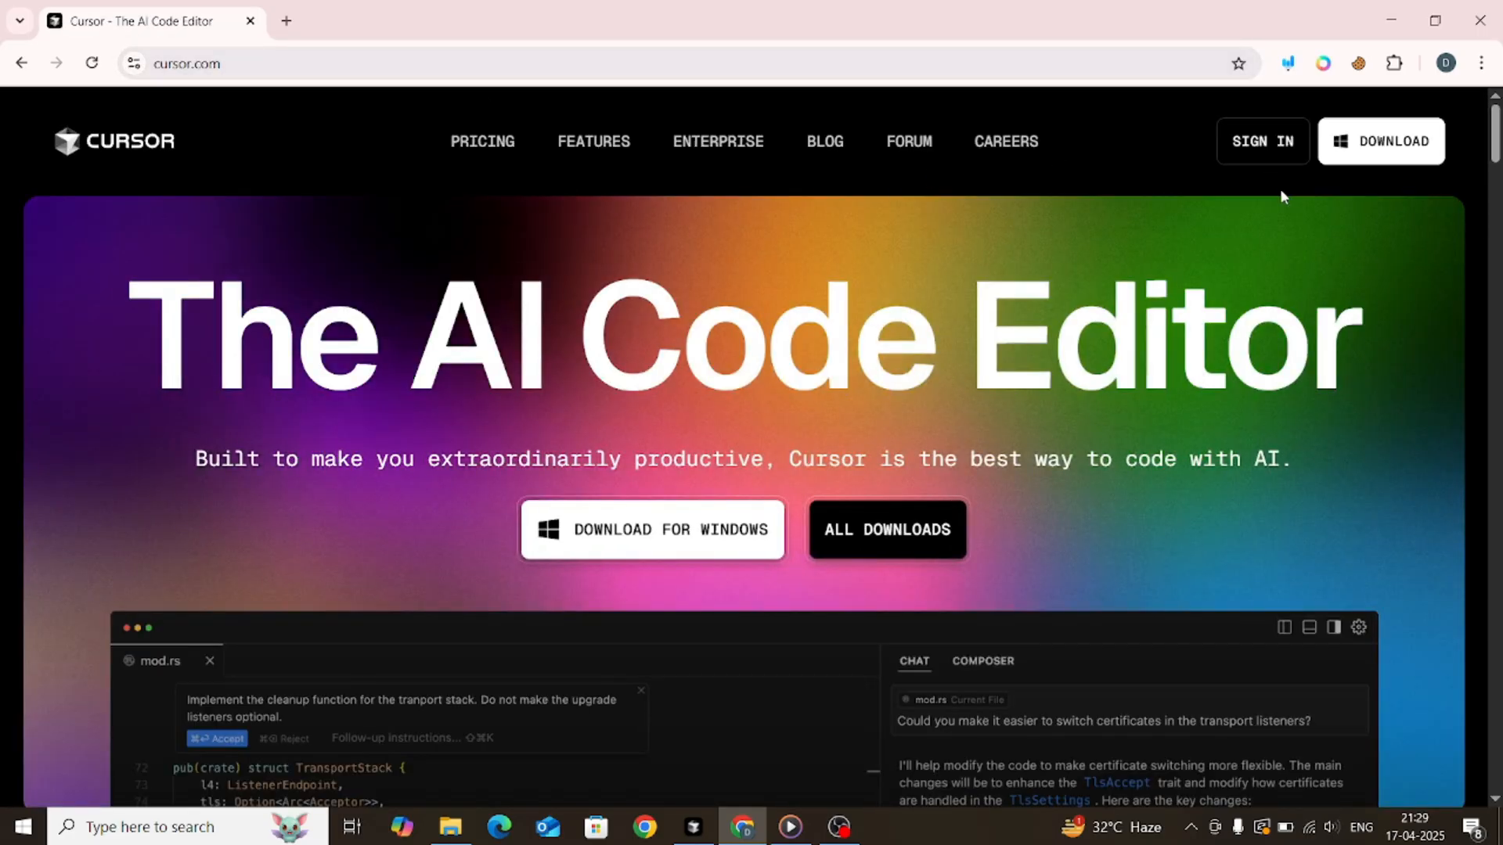
{"action": "left_click", "coordinate": [1263, 141]}
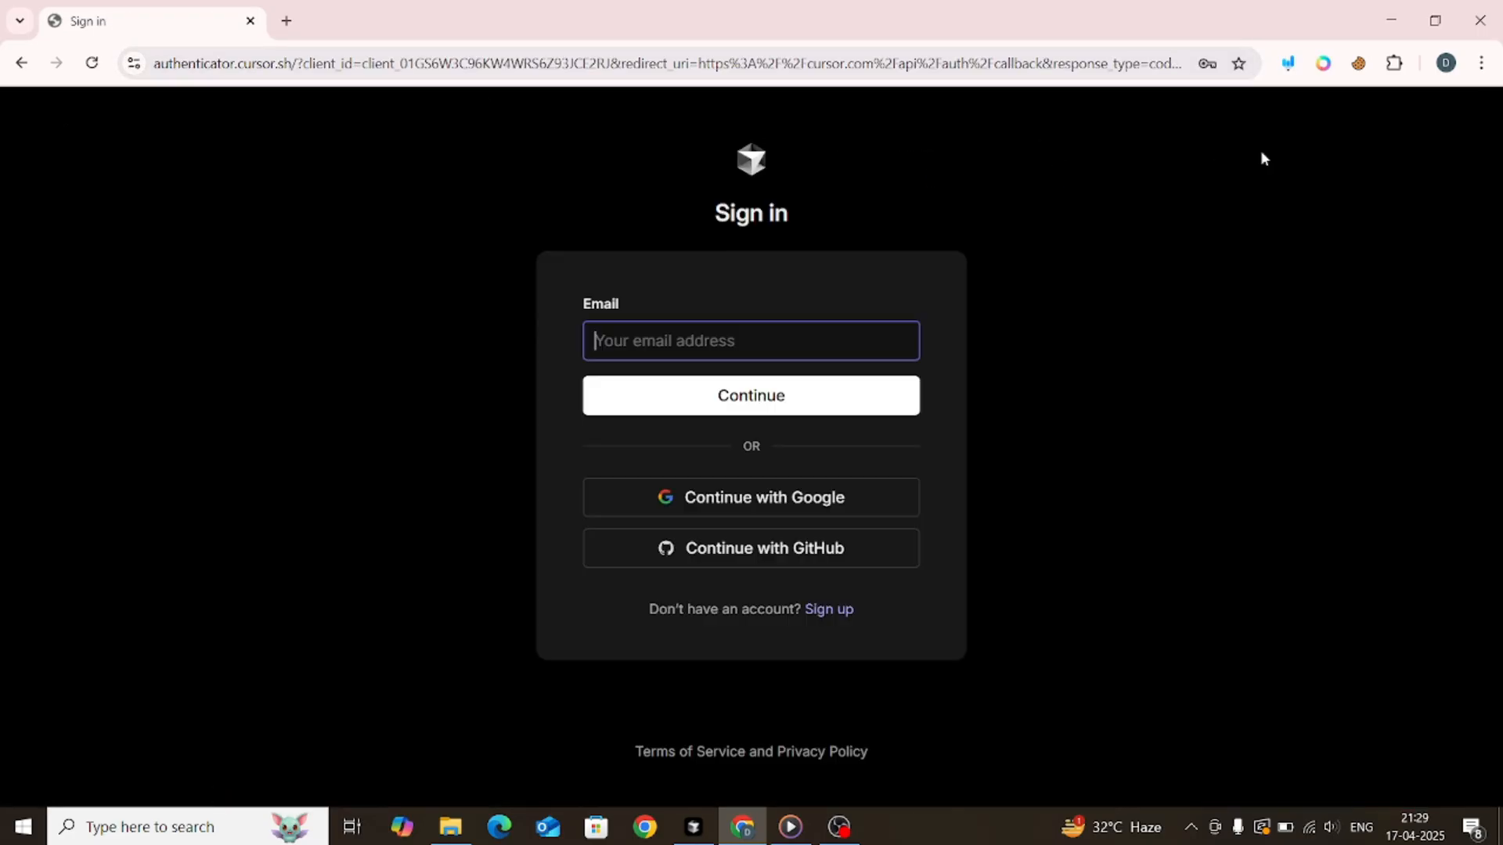
{"action": "left_click", "coordinate": [751, 497]}
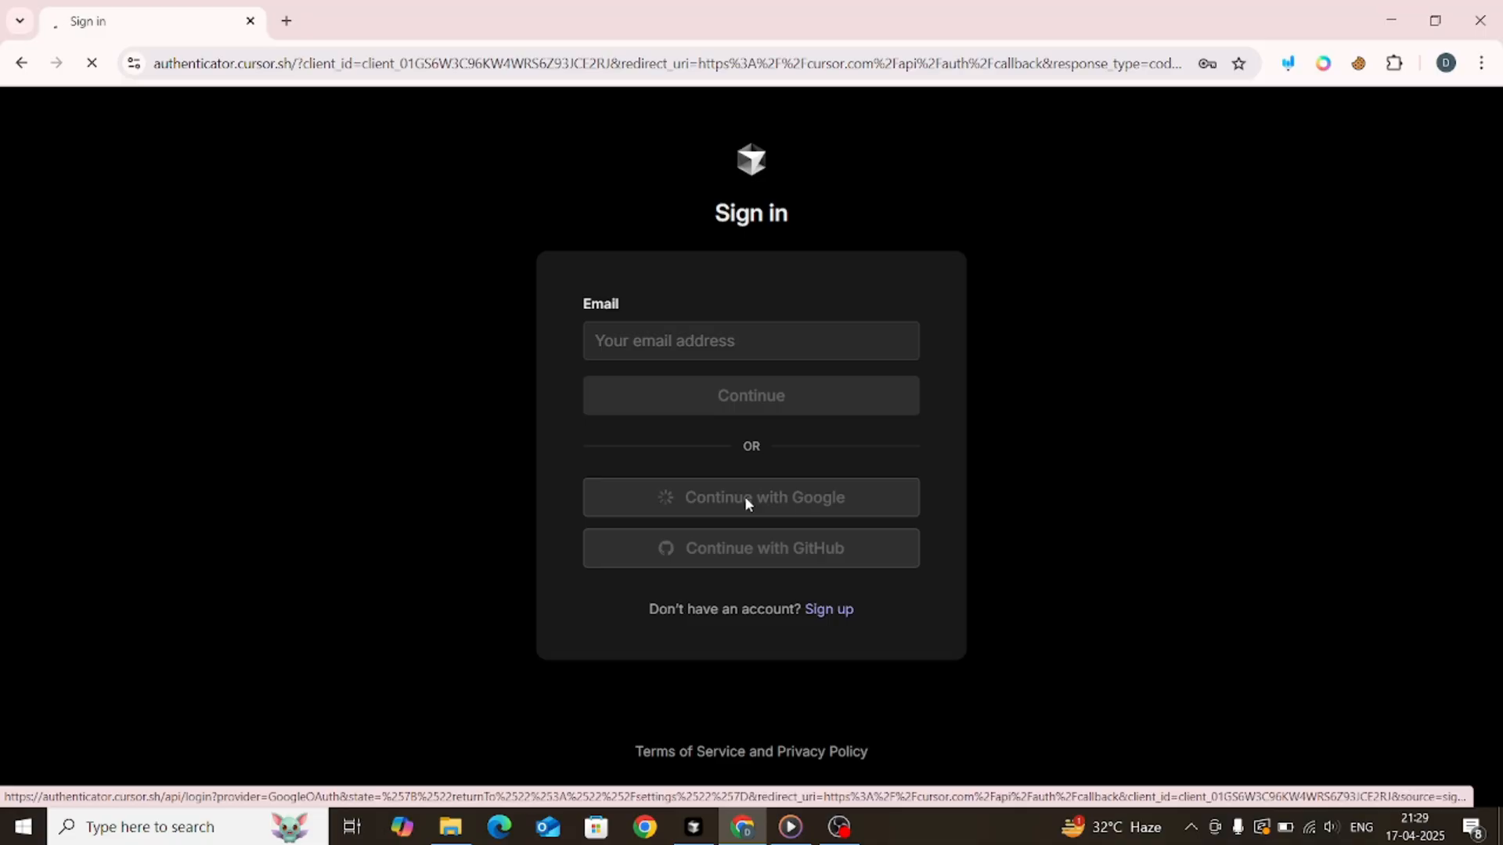
{"action": "left_click", "coordinate": [751, 497]}
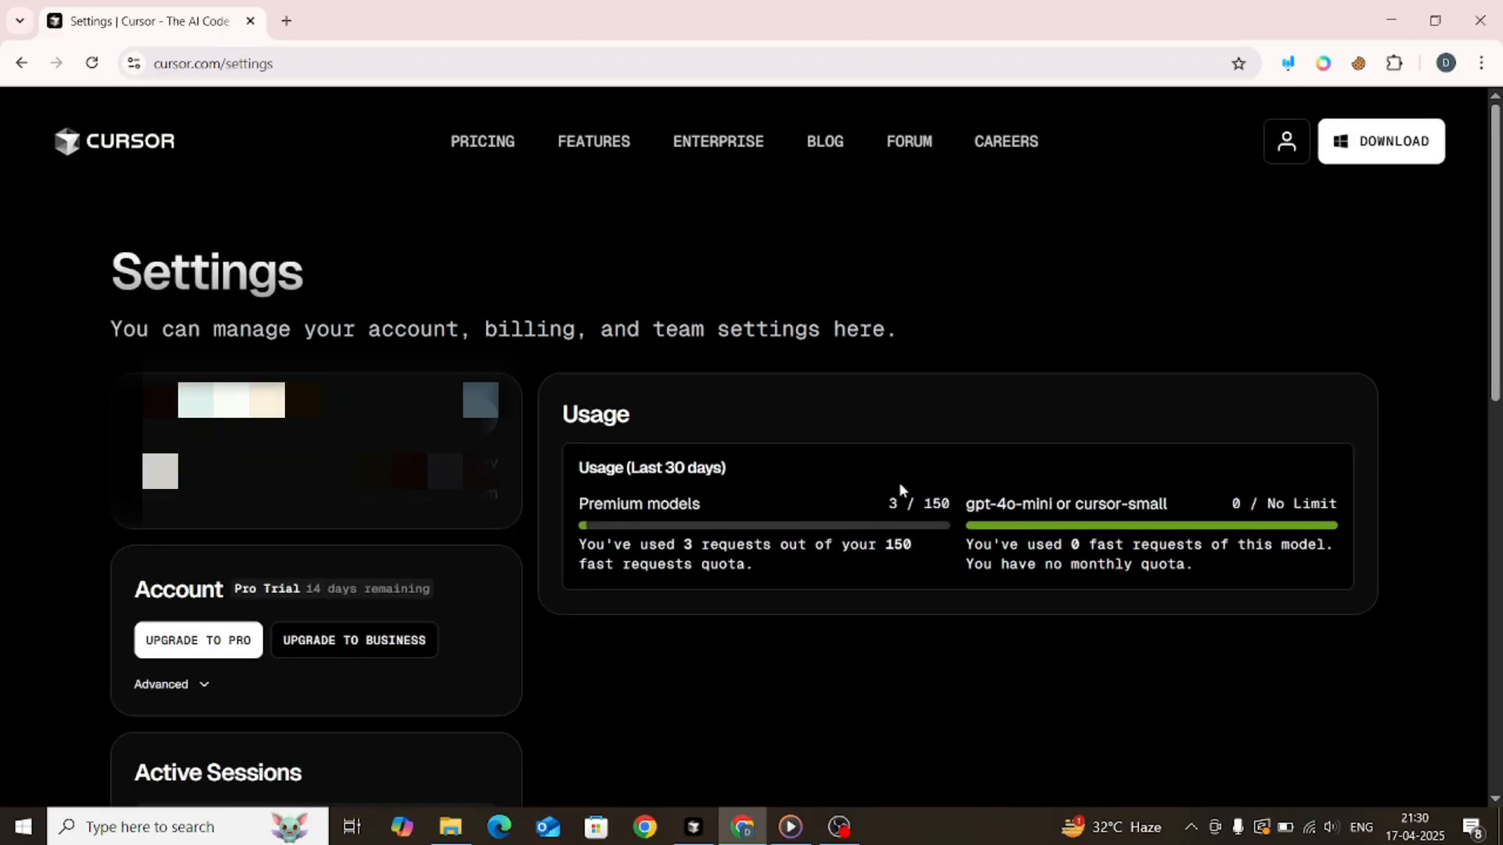
Return to the homepage and scroll through the Hobby, Pro and Business pricing plans.
{"action": "left_click", "coordinate": [112, 141]}
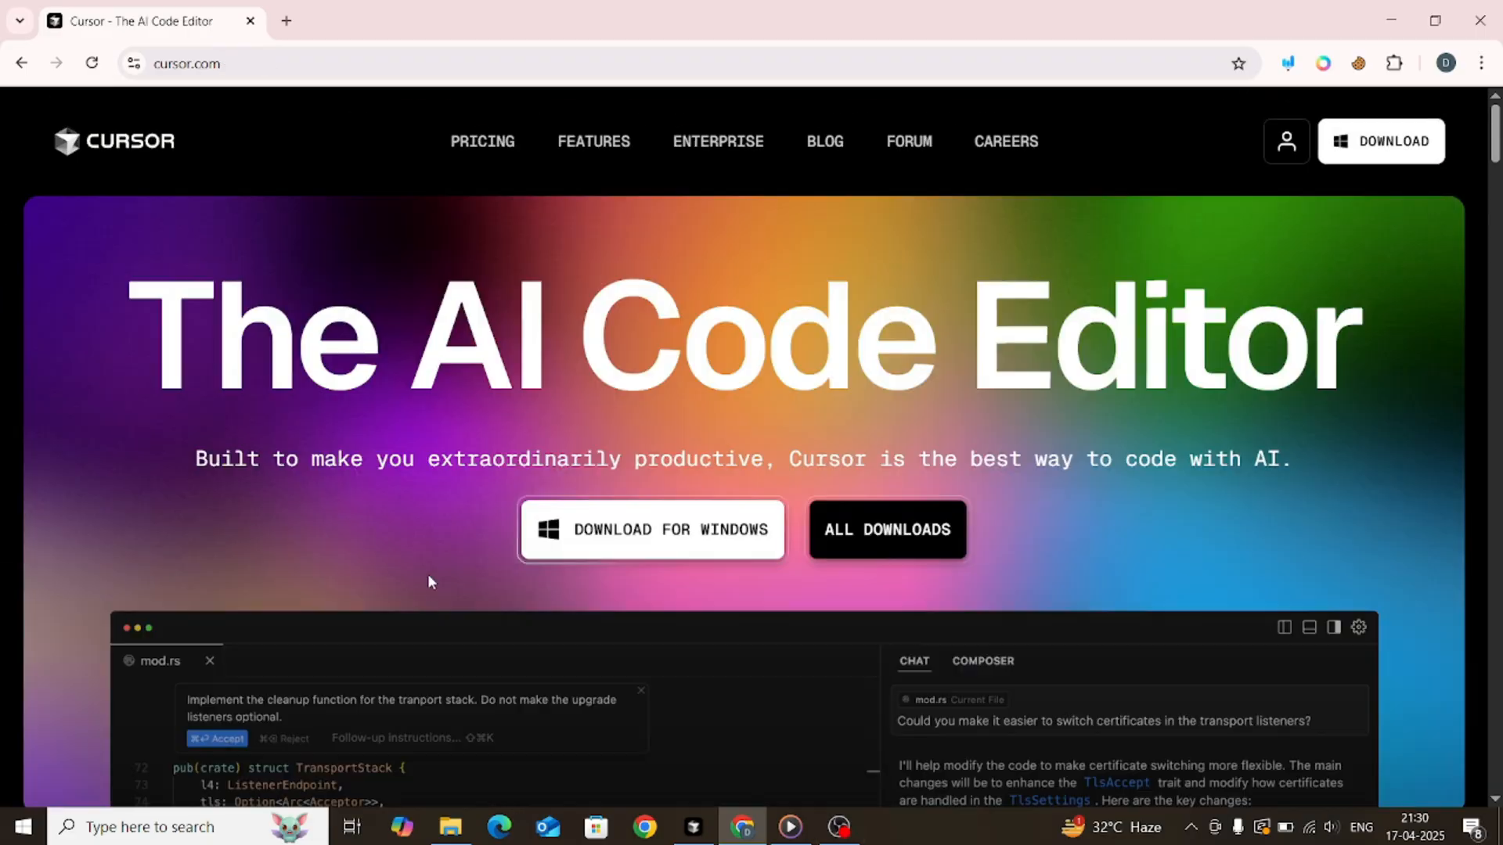
{"action": "mouse_move", "coordinate": [469, 151]}
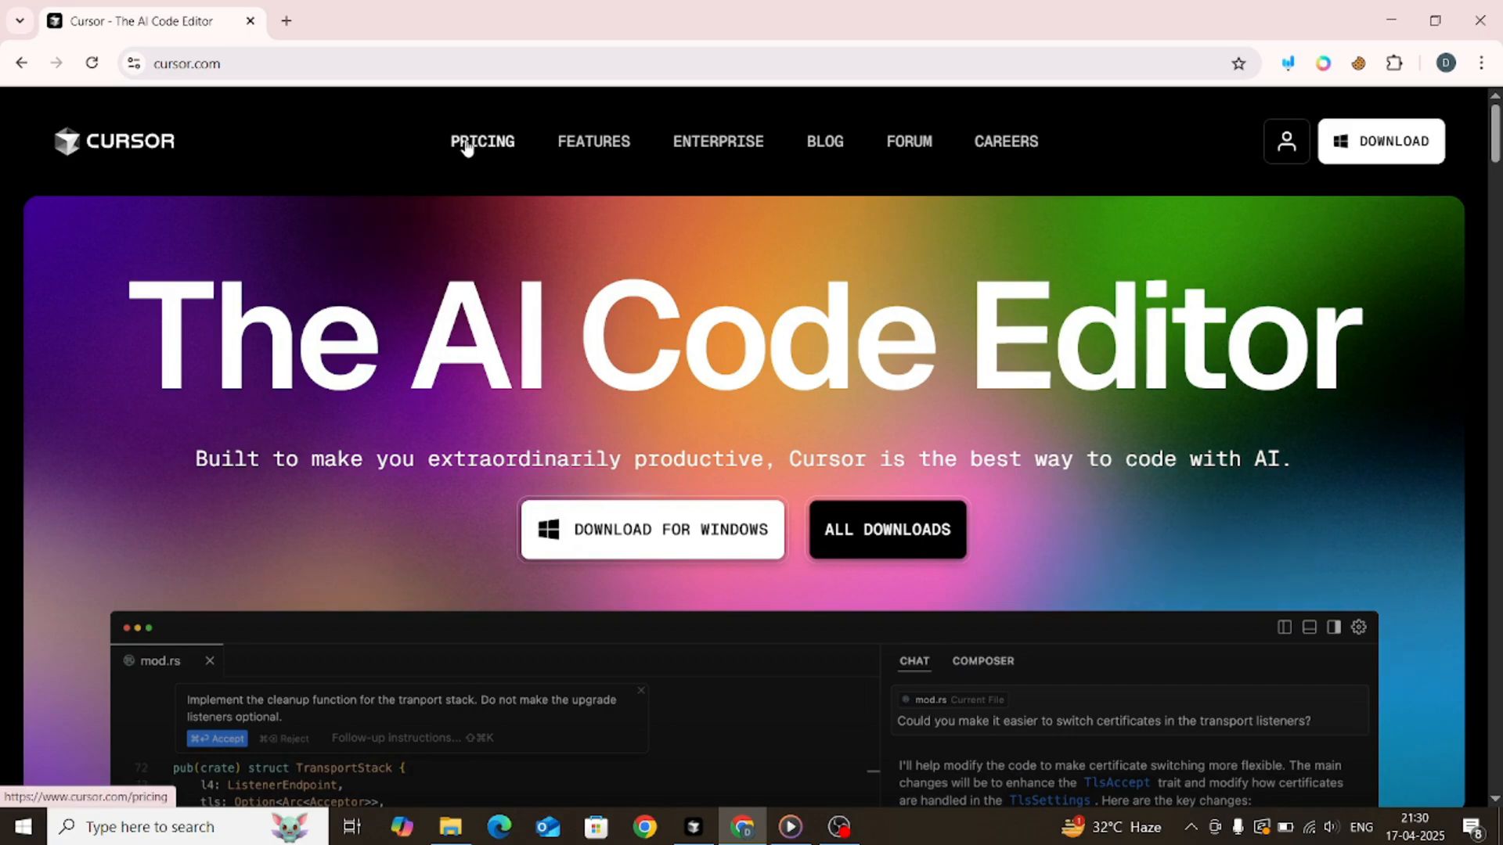
{"action": "left_click", "coordinate": [482, 142]}
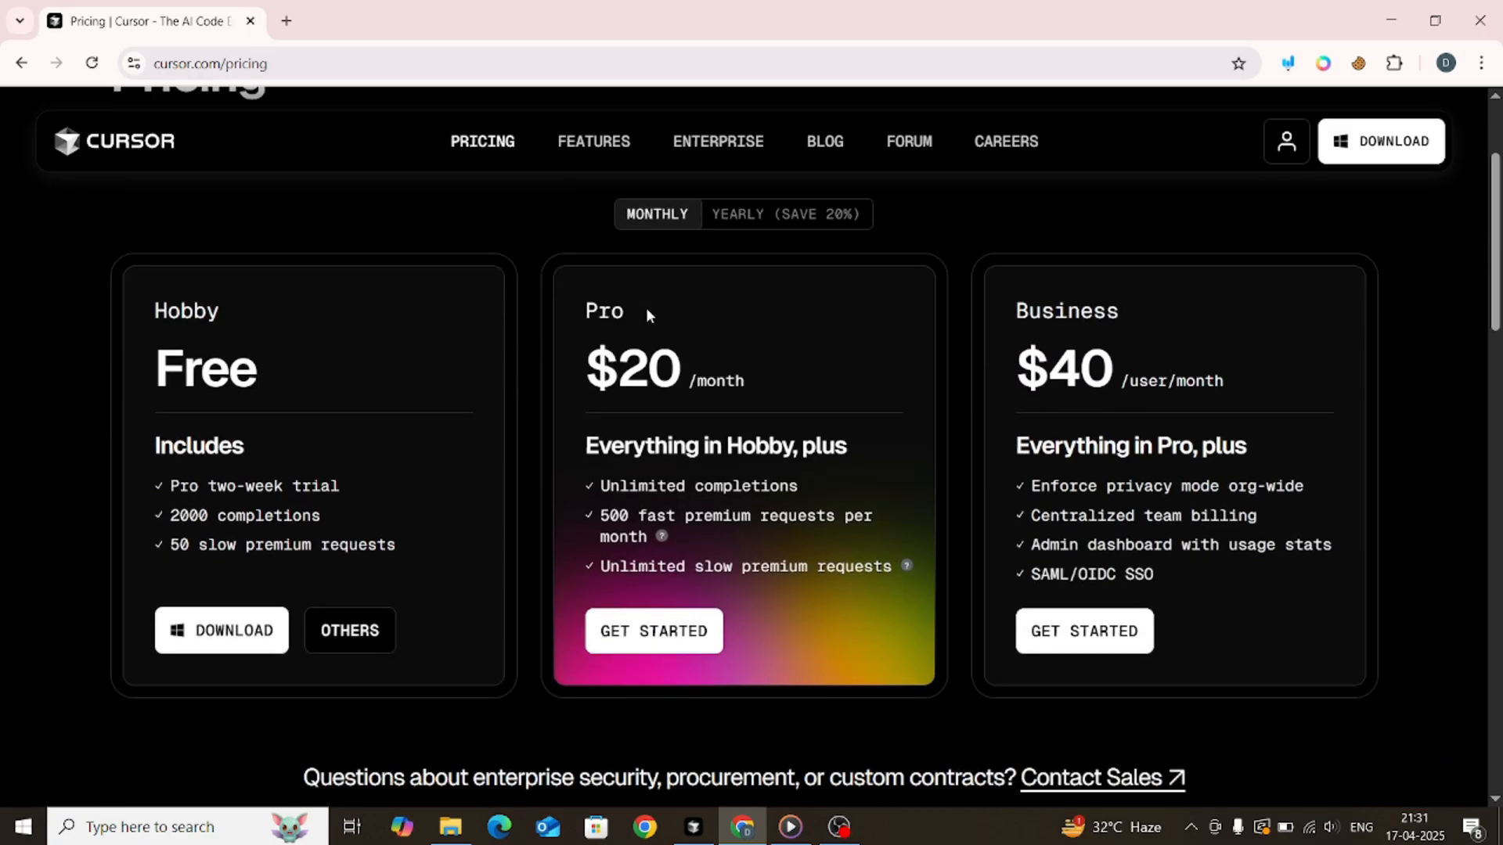
{"action": "scroll", "scroll_direction": "down", "scroll_amount": 3}
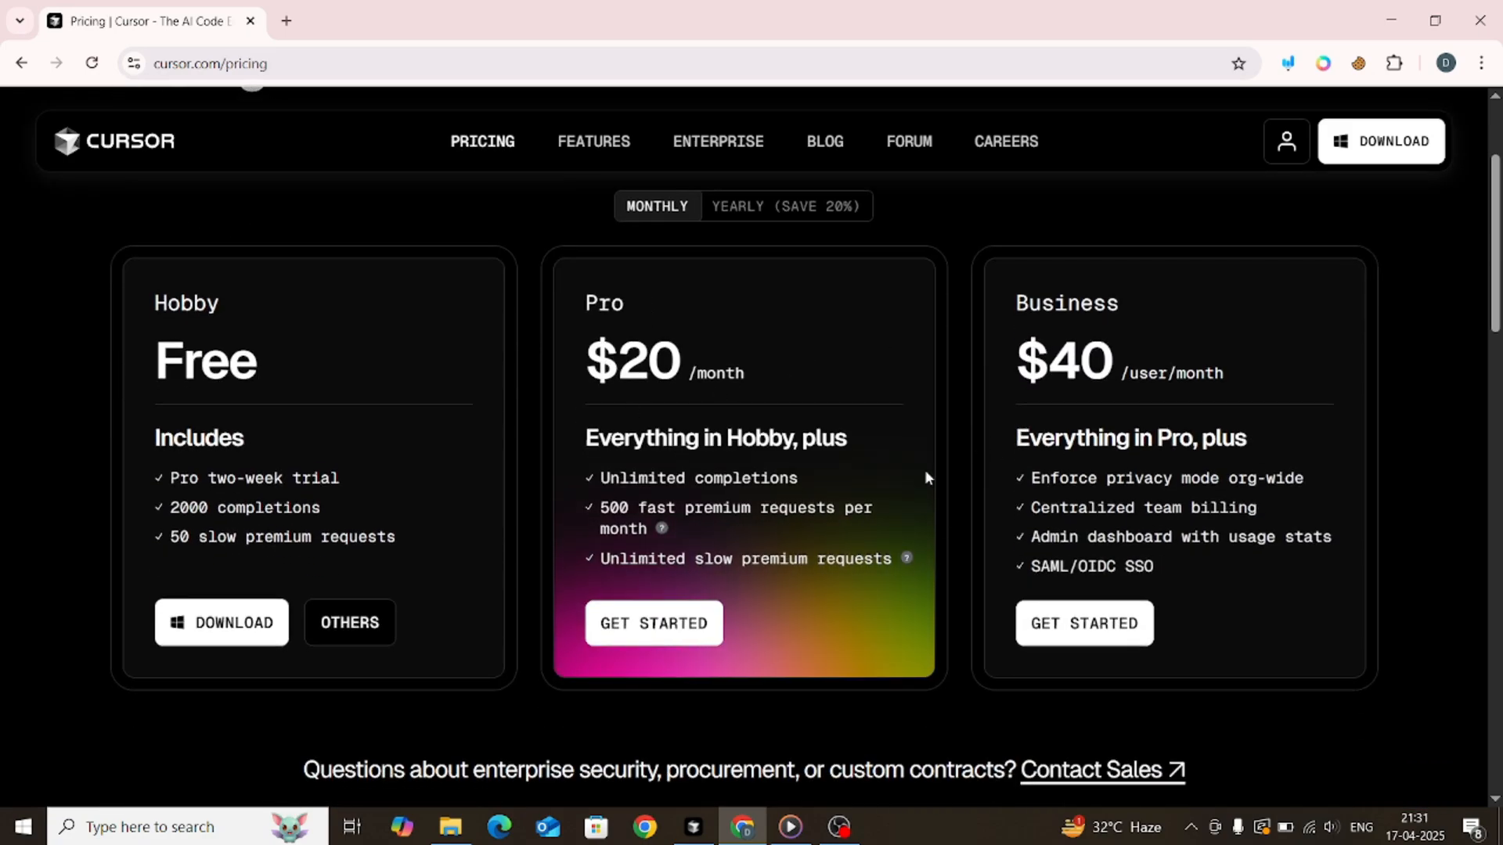
{"action": "left_click", "coordinate": [738, 833]}
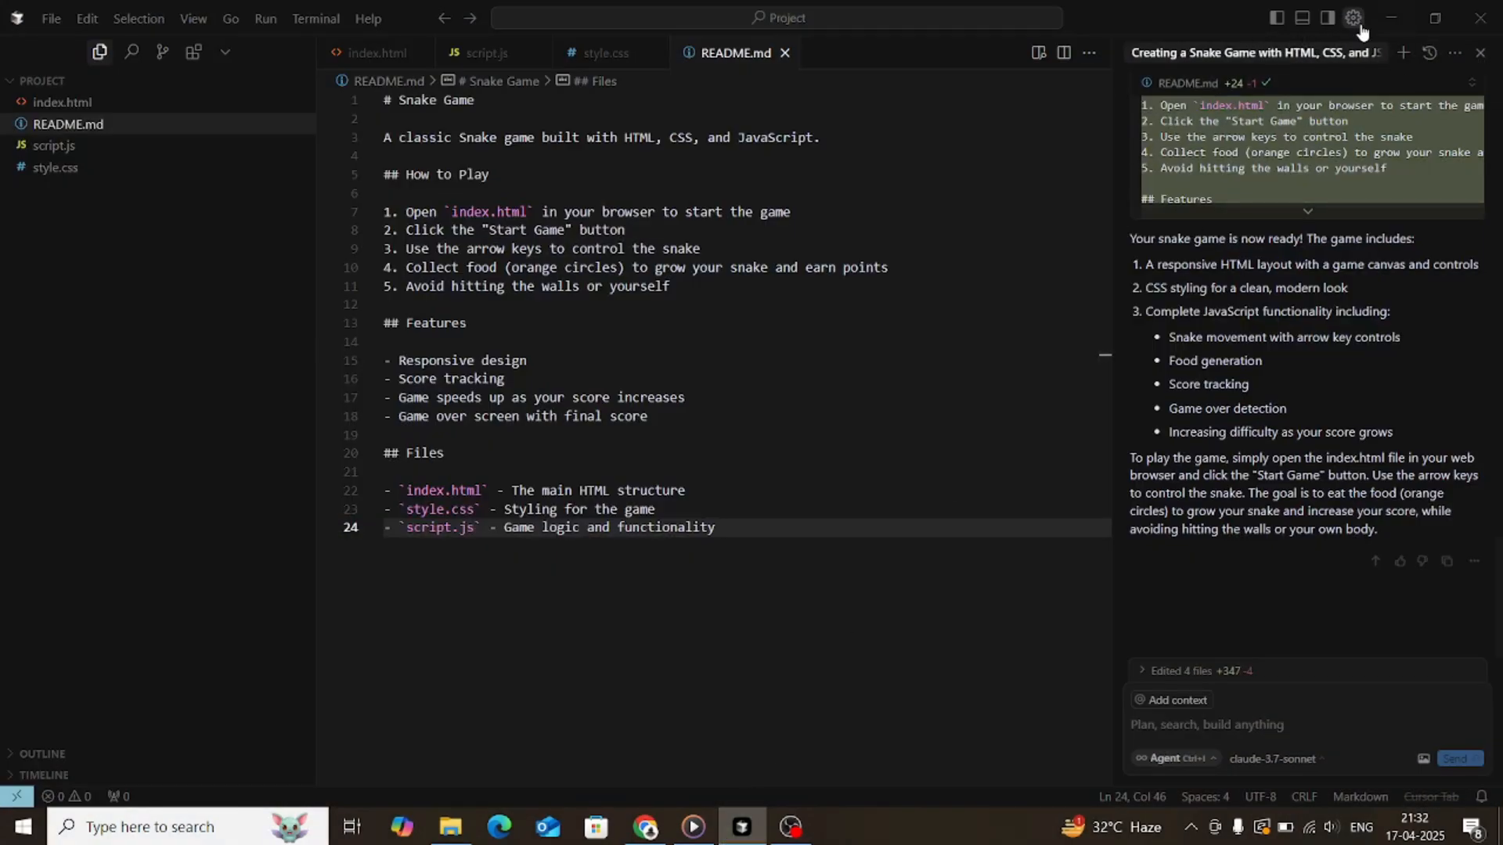
Open cursor.com in the browser from the Pro Trial account's Manage option in Cursor Settings.
{"action": "left_click", "coordinate": [1354, 17]}
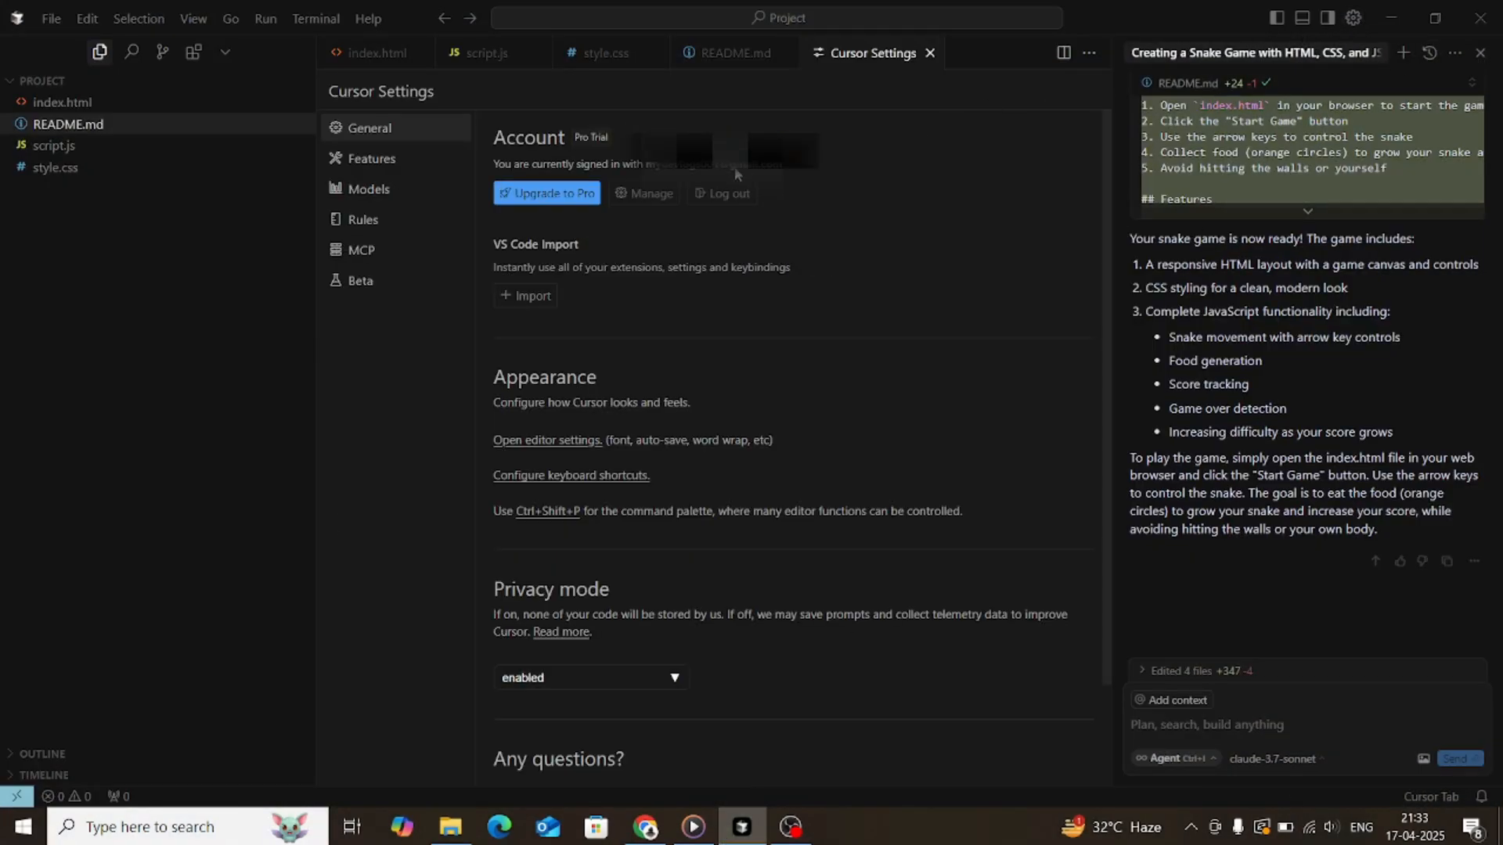
{"action": "mouse_move", "coordinate": [728, 200]}
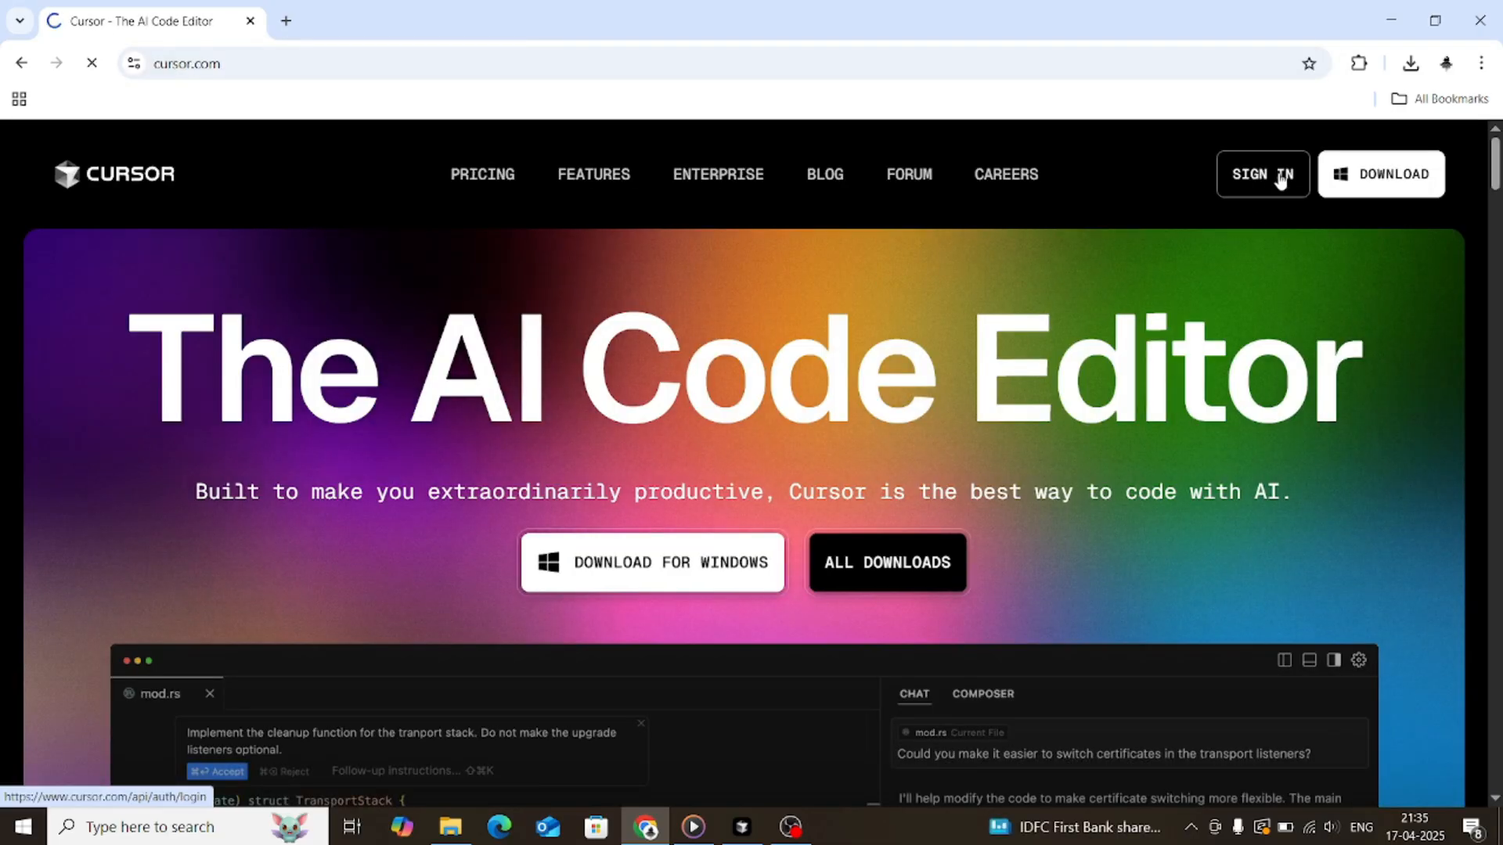
Sign in and open Account Settings from the profile menu to view the 50-request quota.
{"action": "left_click", "coordinate": [1263, 174]}
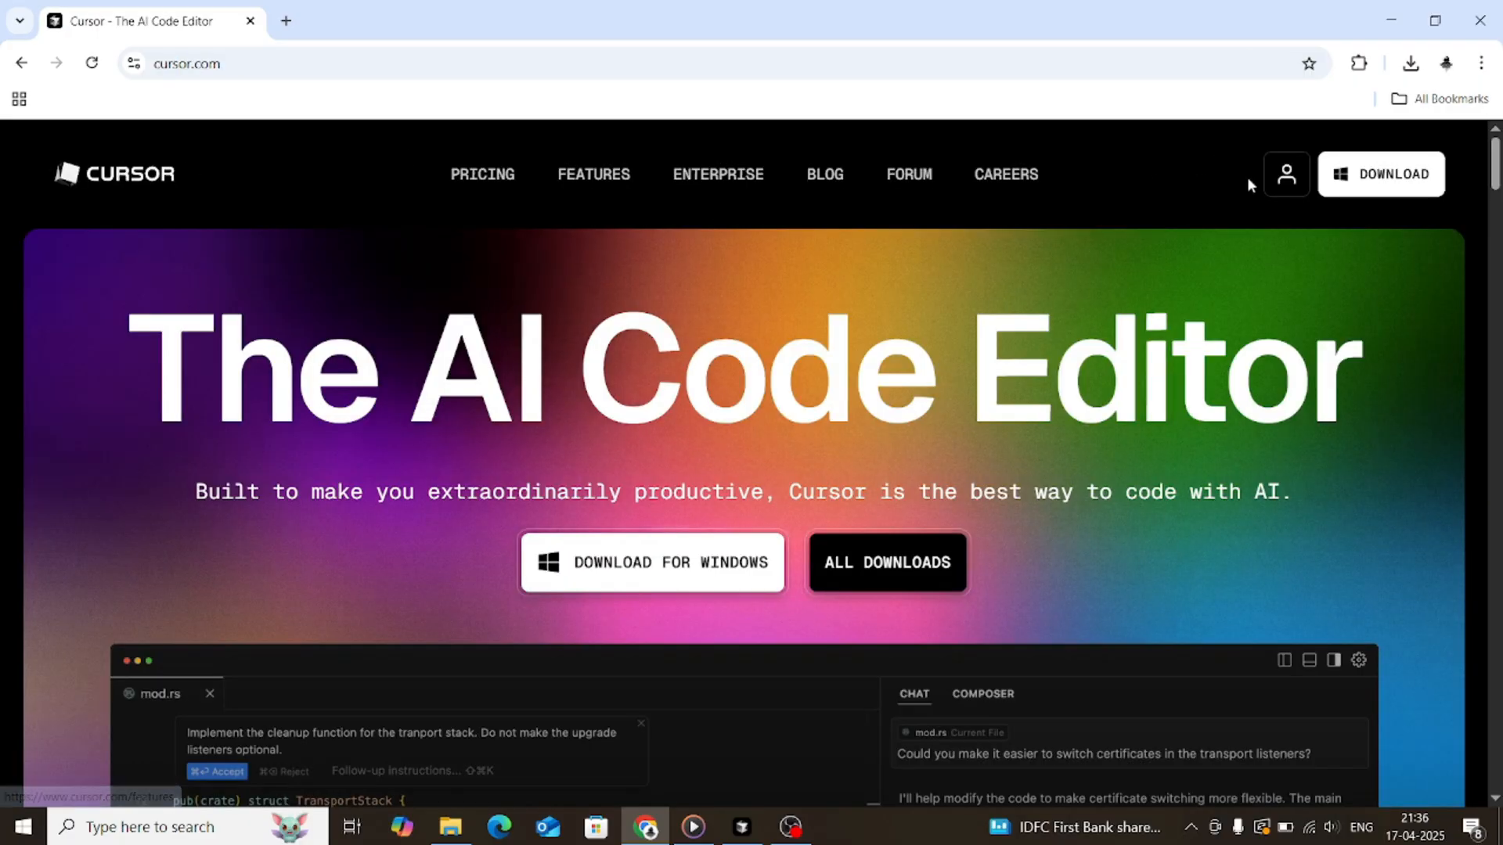
{"action": "mouse_move", "coordinate": [1285, 180]}
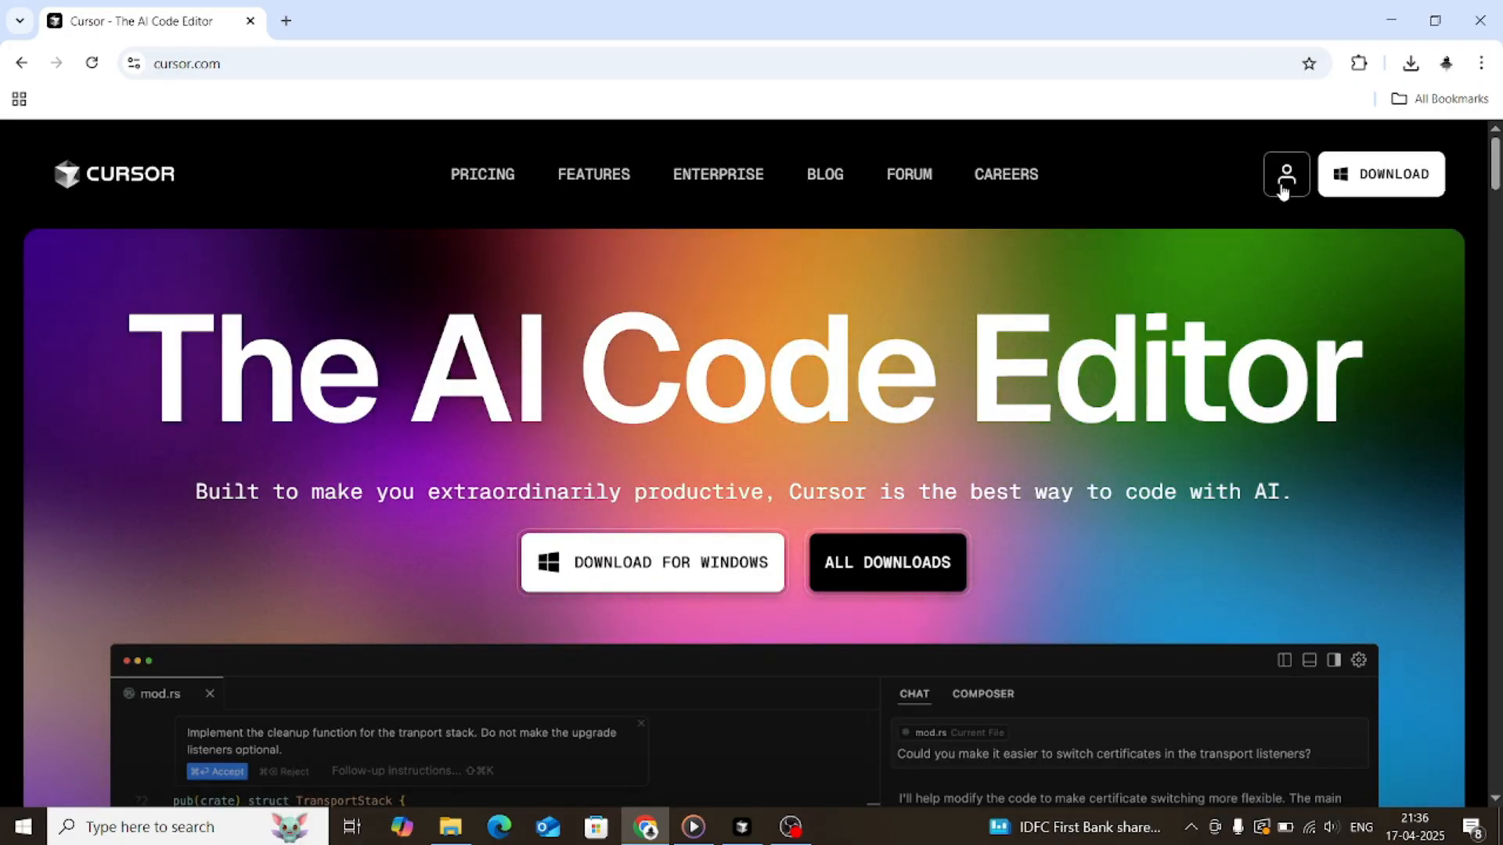
{"action": "left_click", "coordinate": [1286, 174]}
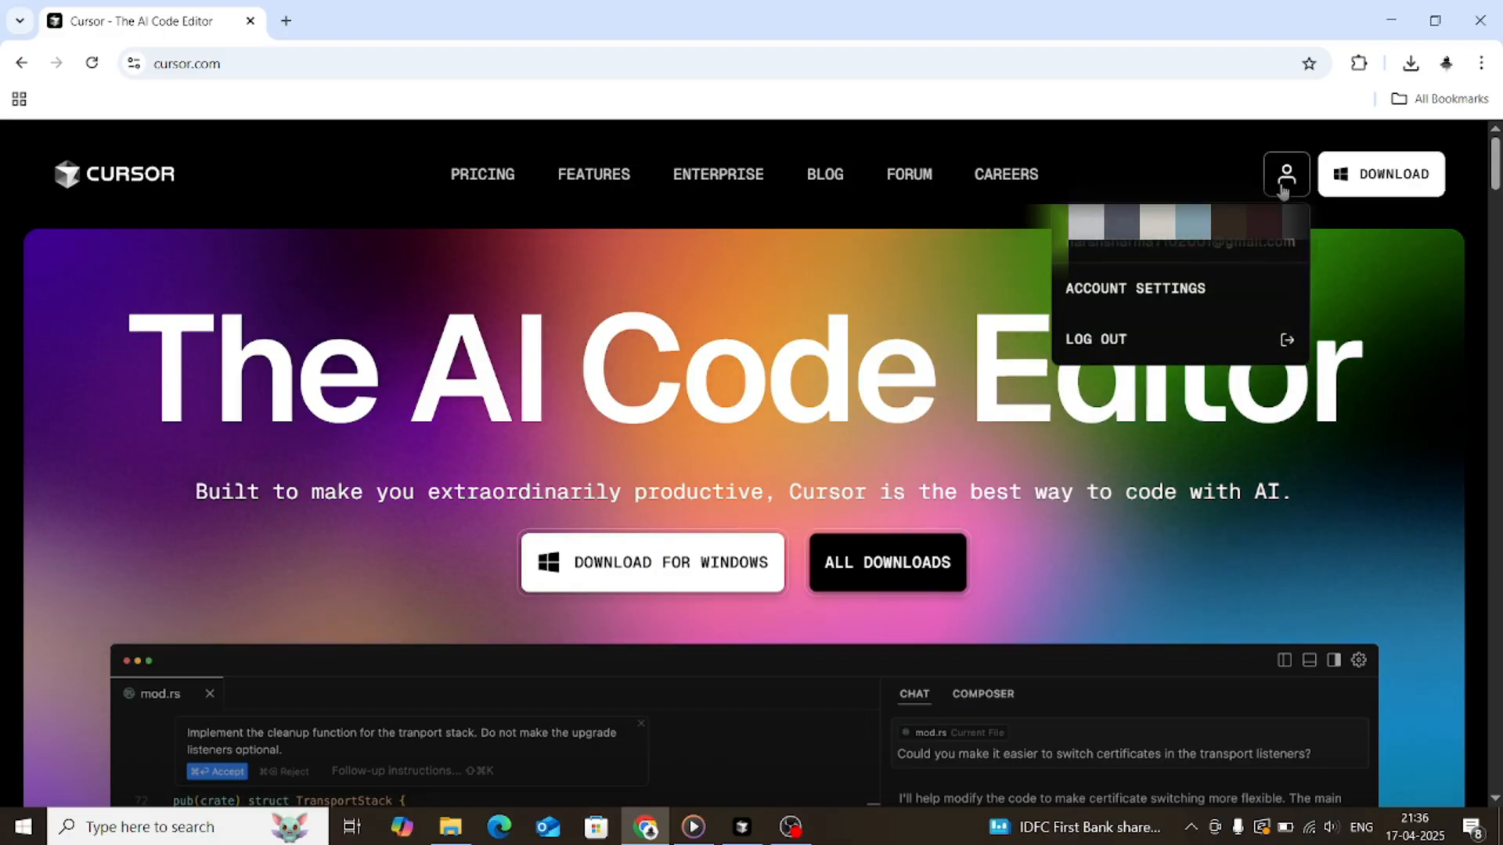
{"action": "left_click", "coordinate": [1135, 289]}
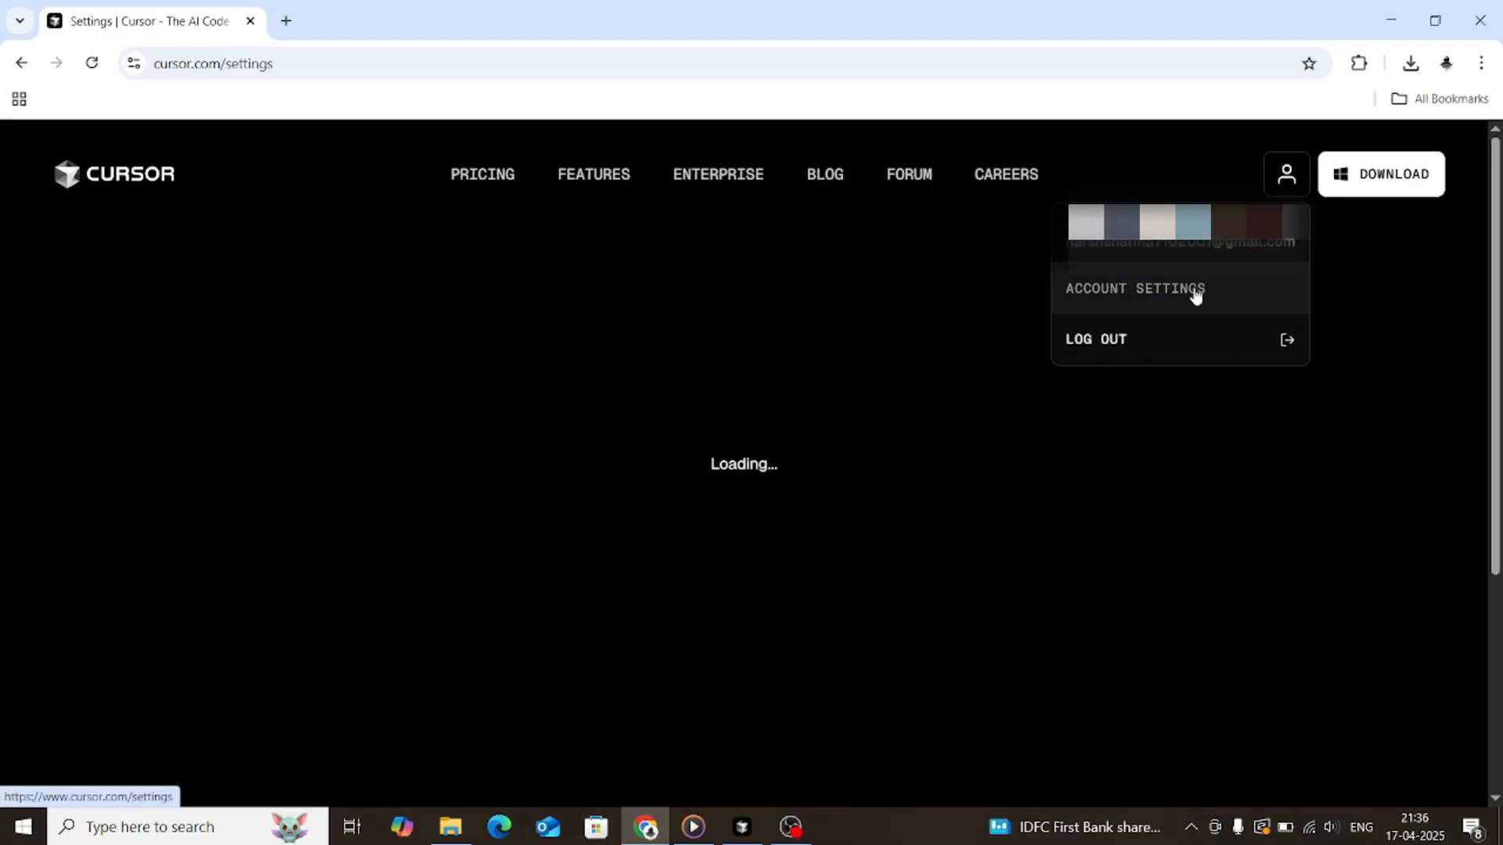
{"action": "mouse_move", "coordinate": [891, 453]}
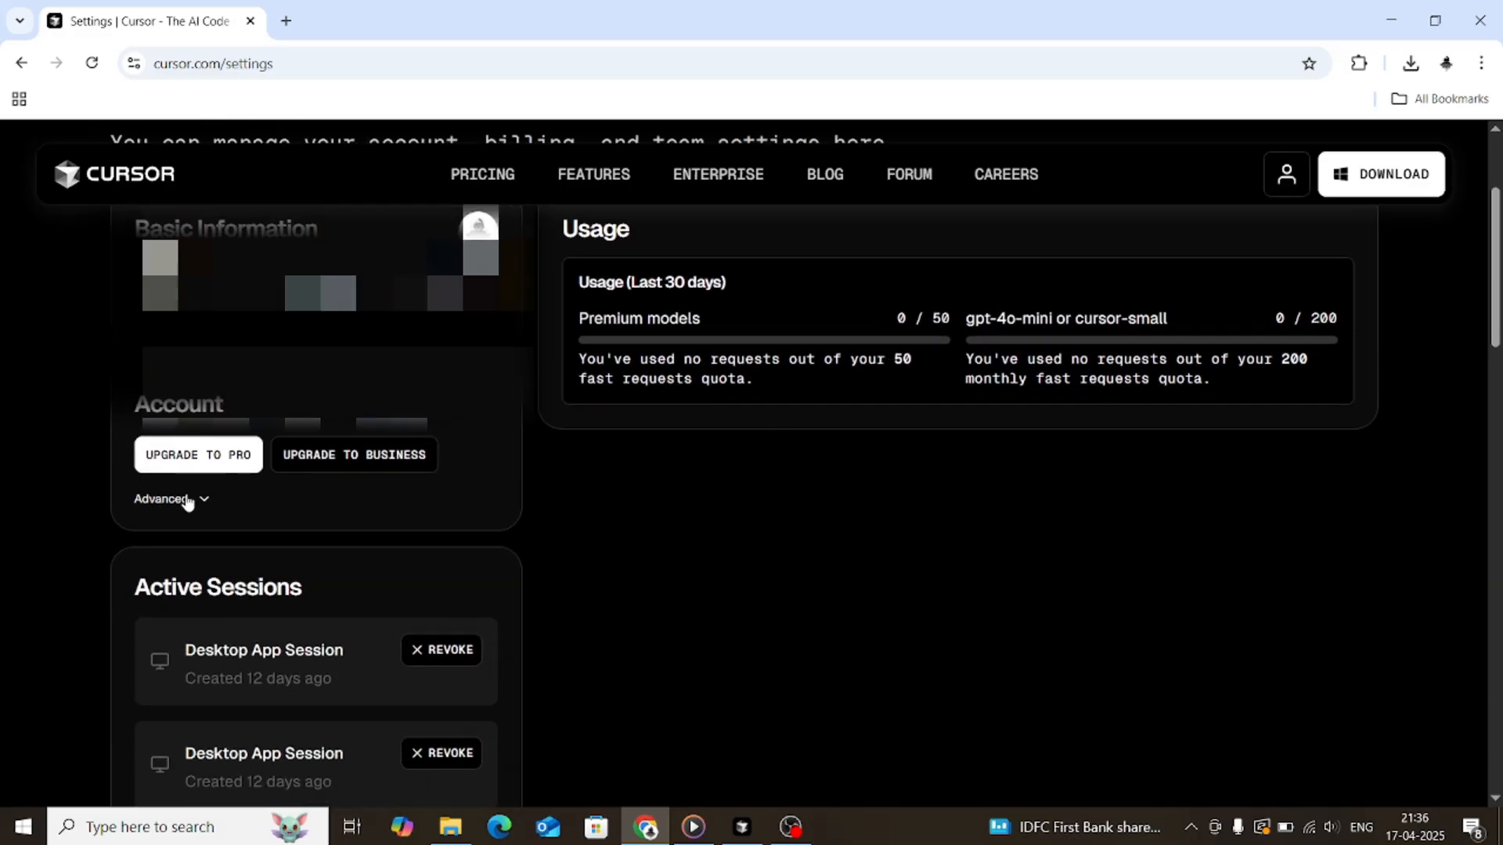
Delete the account from the Advanced settings, confirming with the typed word 'Delete'.
{"action": "left_click", "coordinate": [164, 499]}
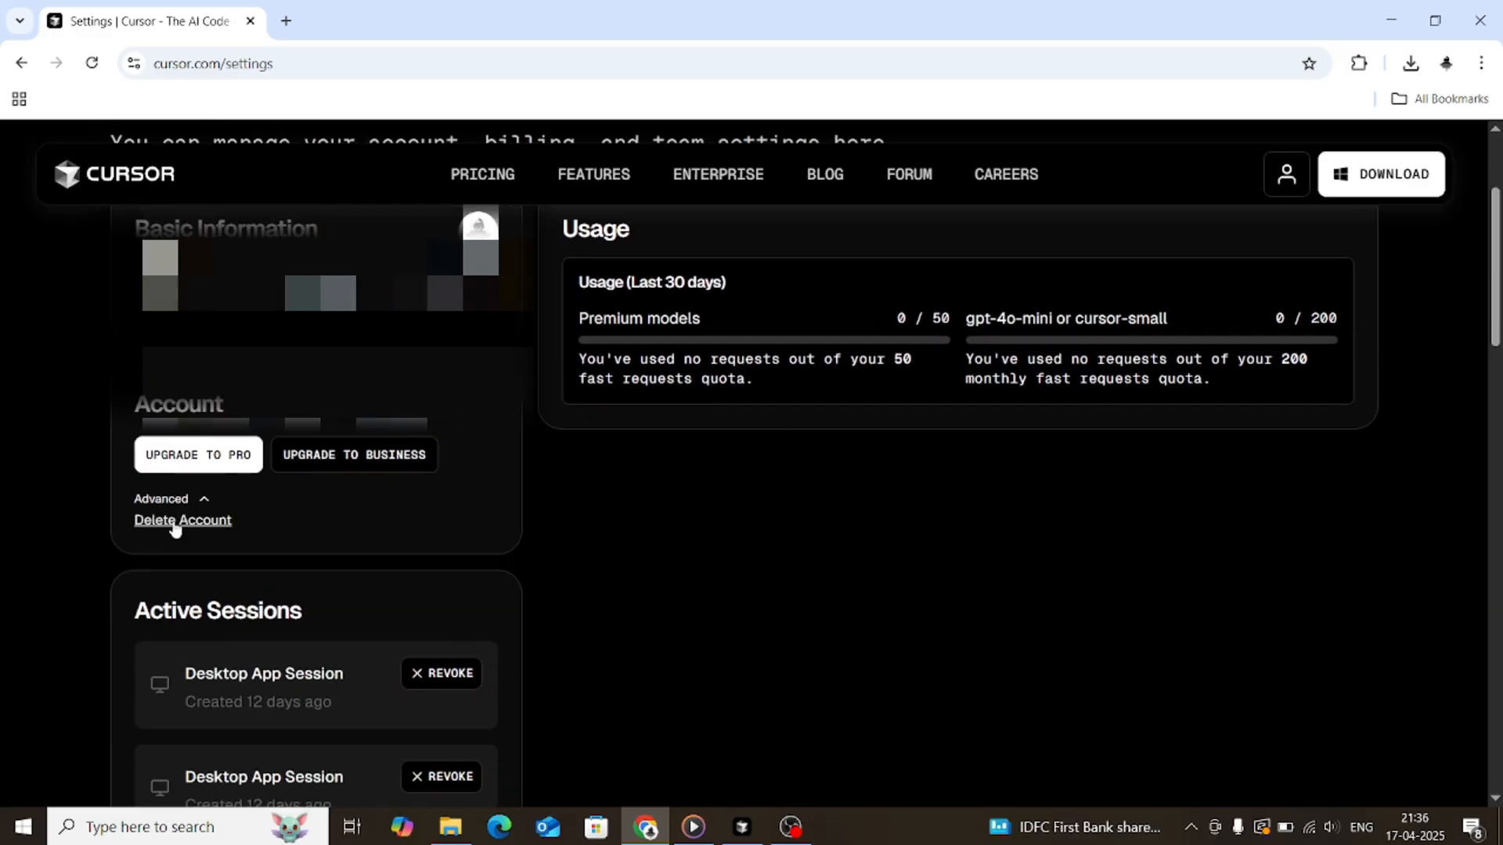
{"action": "left_click", "coordinate": [182, 520]}
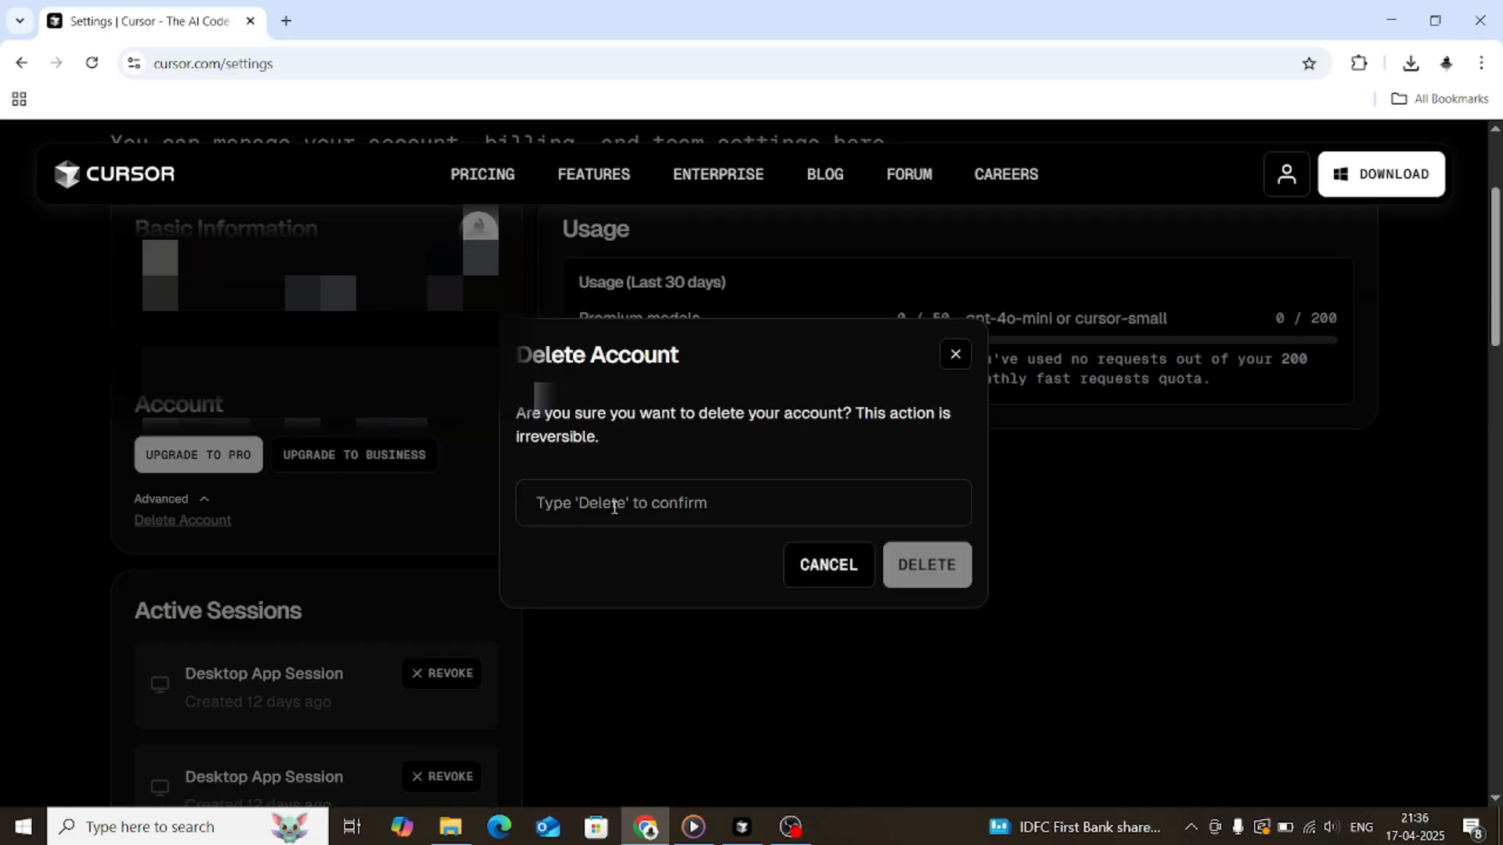
{"action": "type", "text": "Delete"}
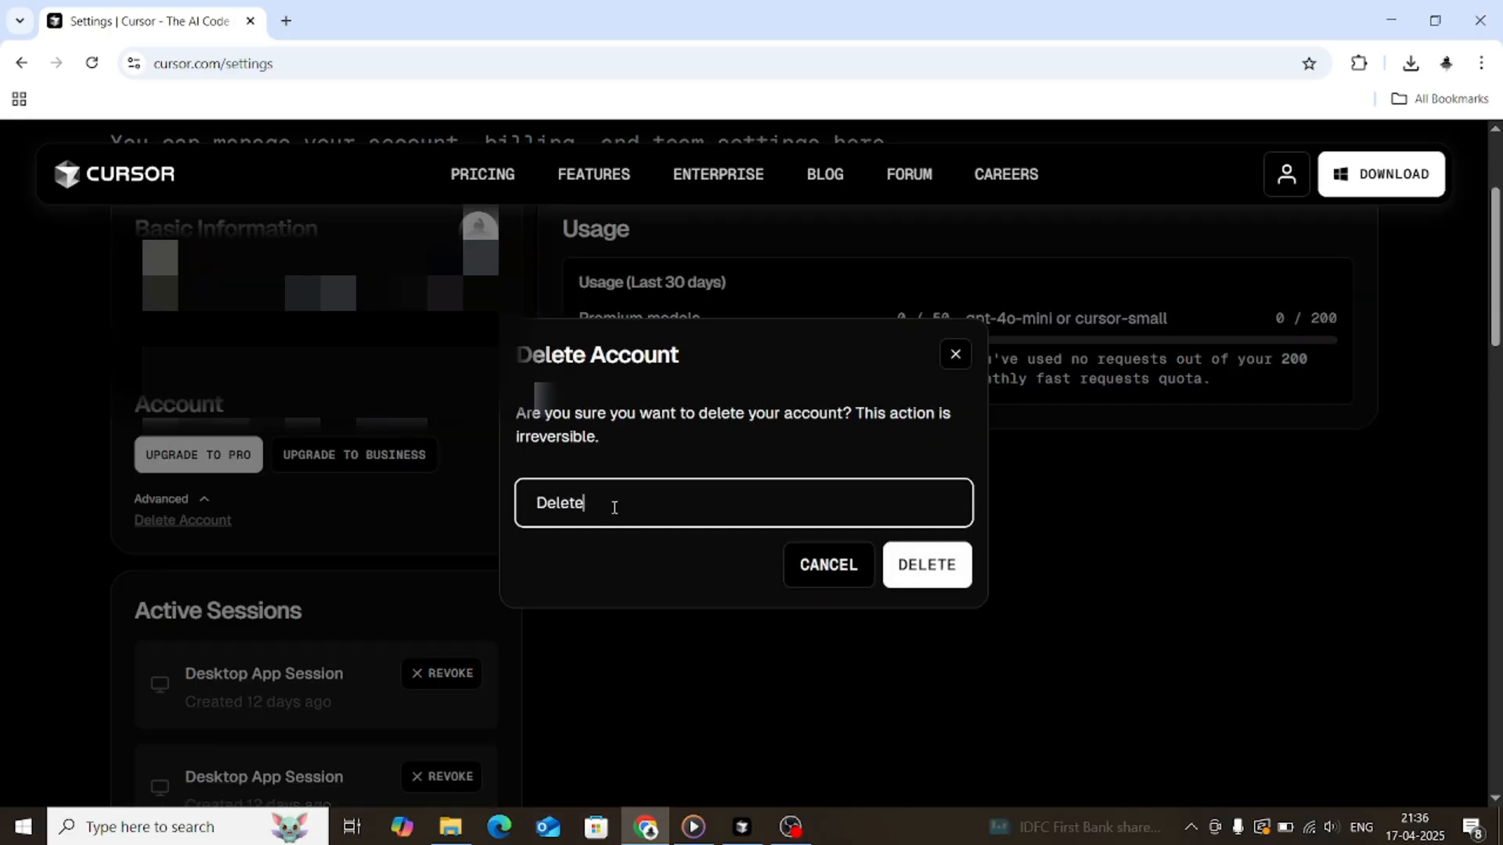
{"action": "left_click", "coordinate": [927, 565]}
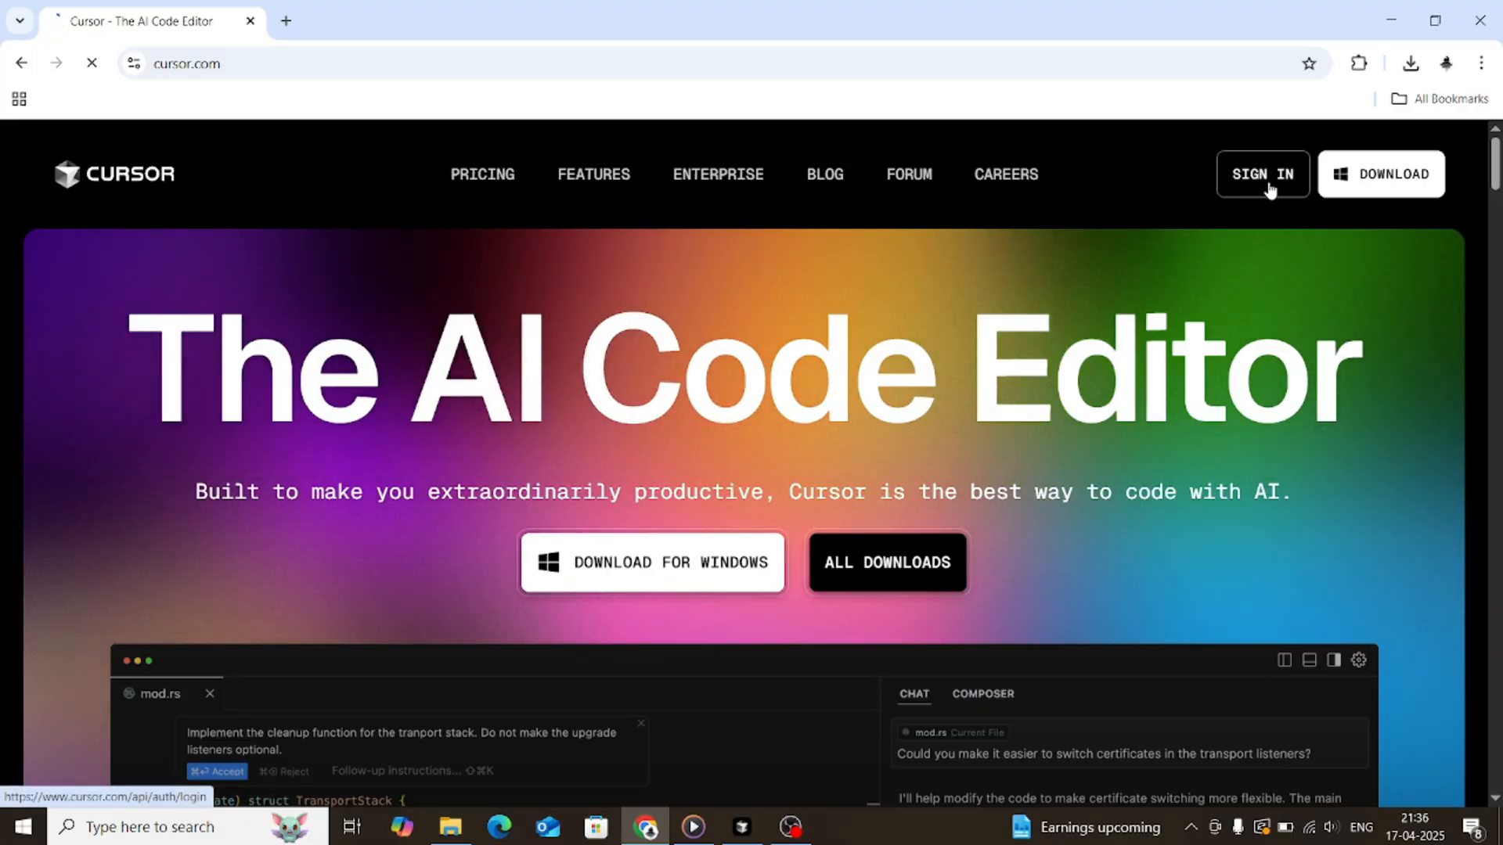
Sign back in with Google, review plans, approve the desktop login and return to Cursor.
{"action": "left_click", "coordinate": [1262, 174]}
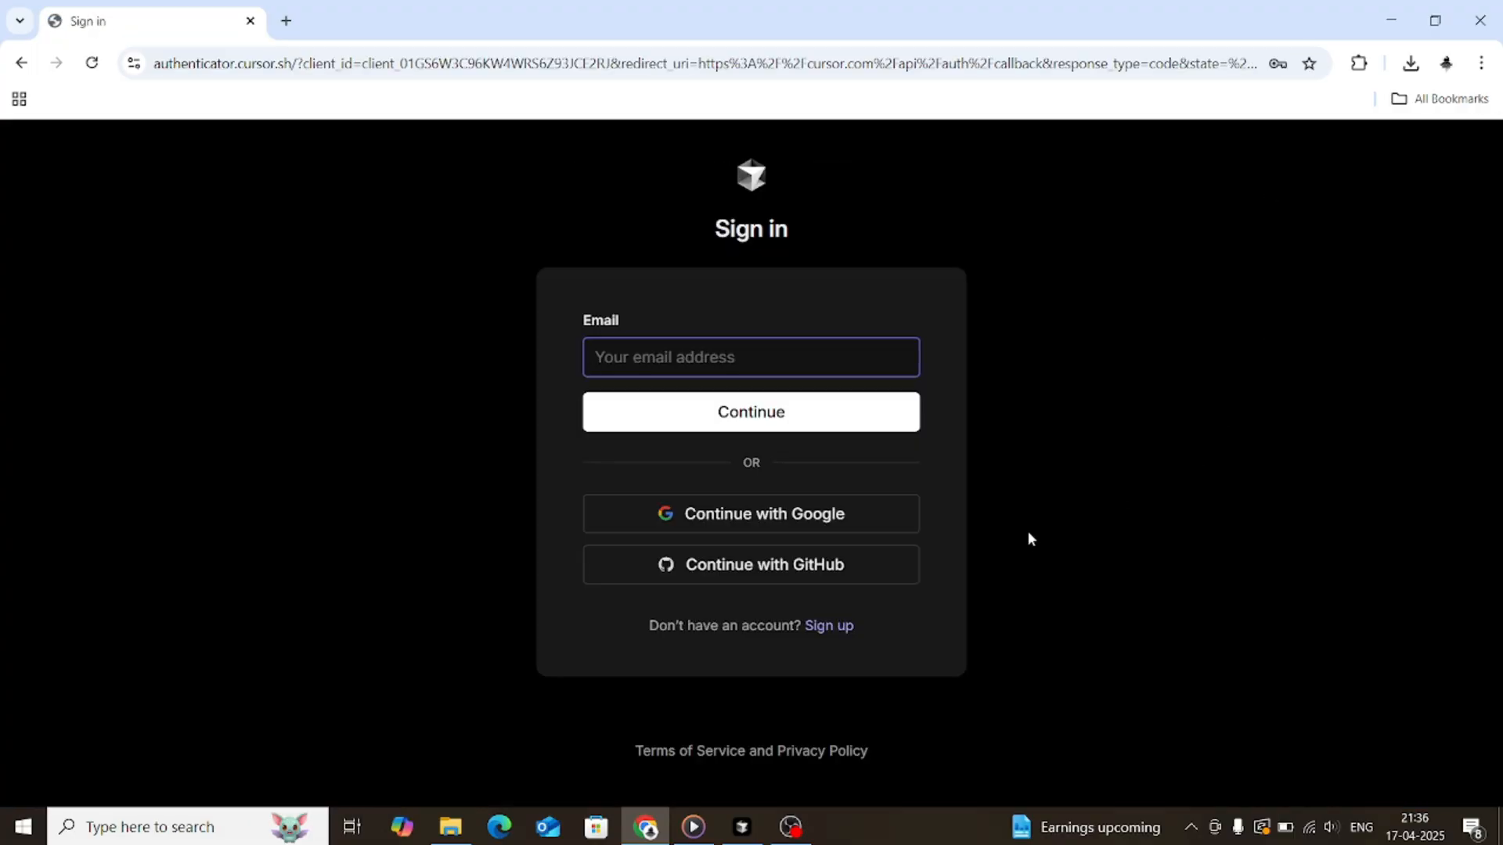
{"action": "left_click", "coordinate": [751, 514]}
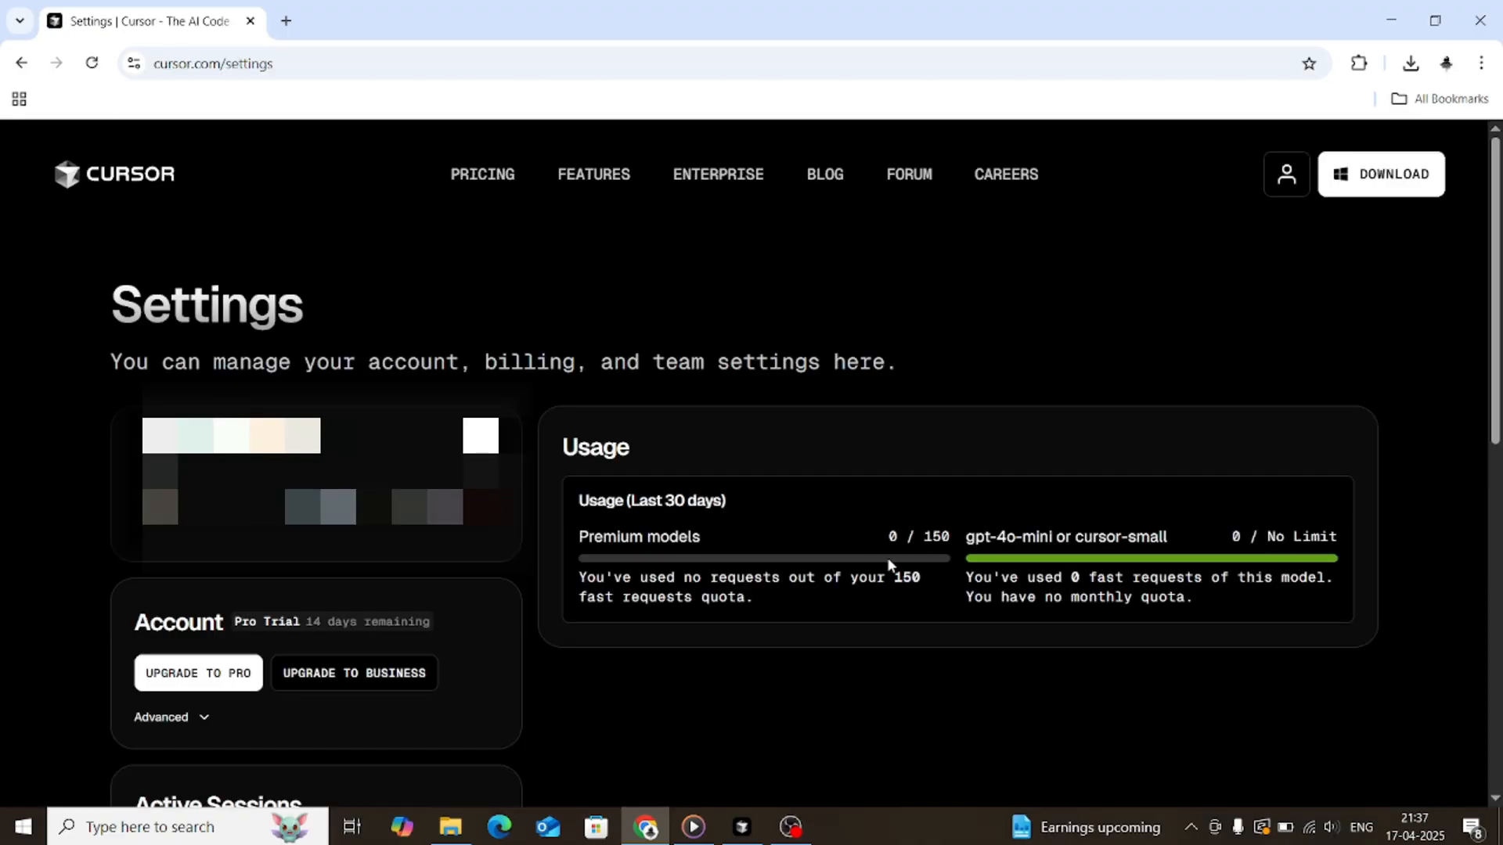
{"action": "mouse_move", "coordinate": [914, 571]}
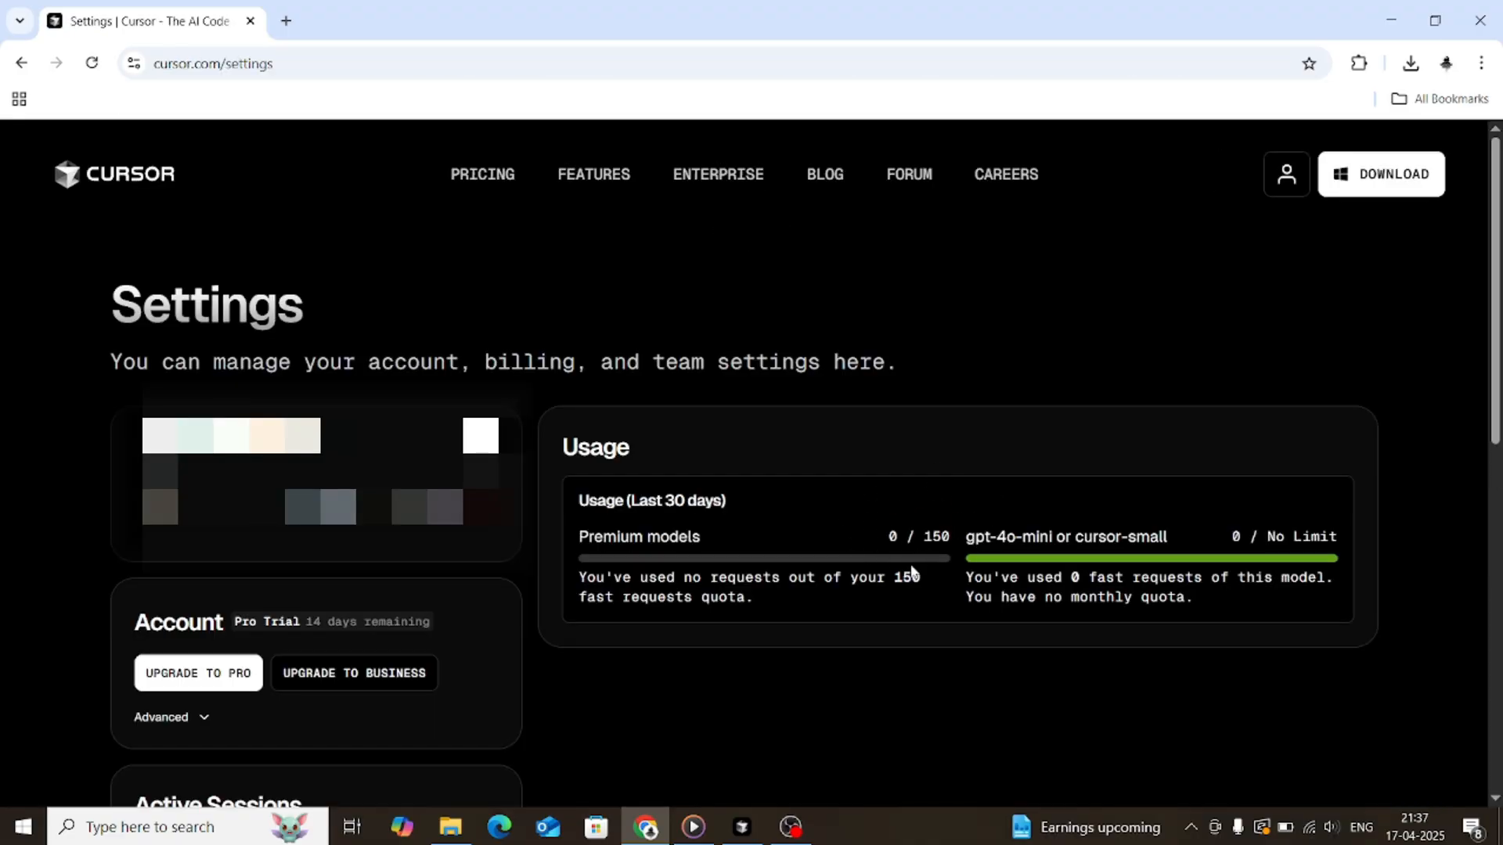
{"action": "mouse_move", "coordinate": [368, 625]}
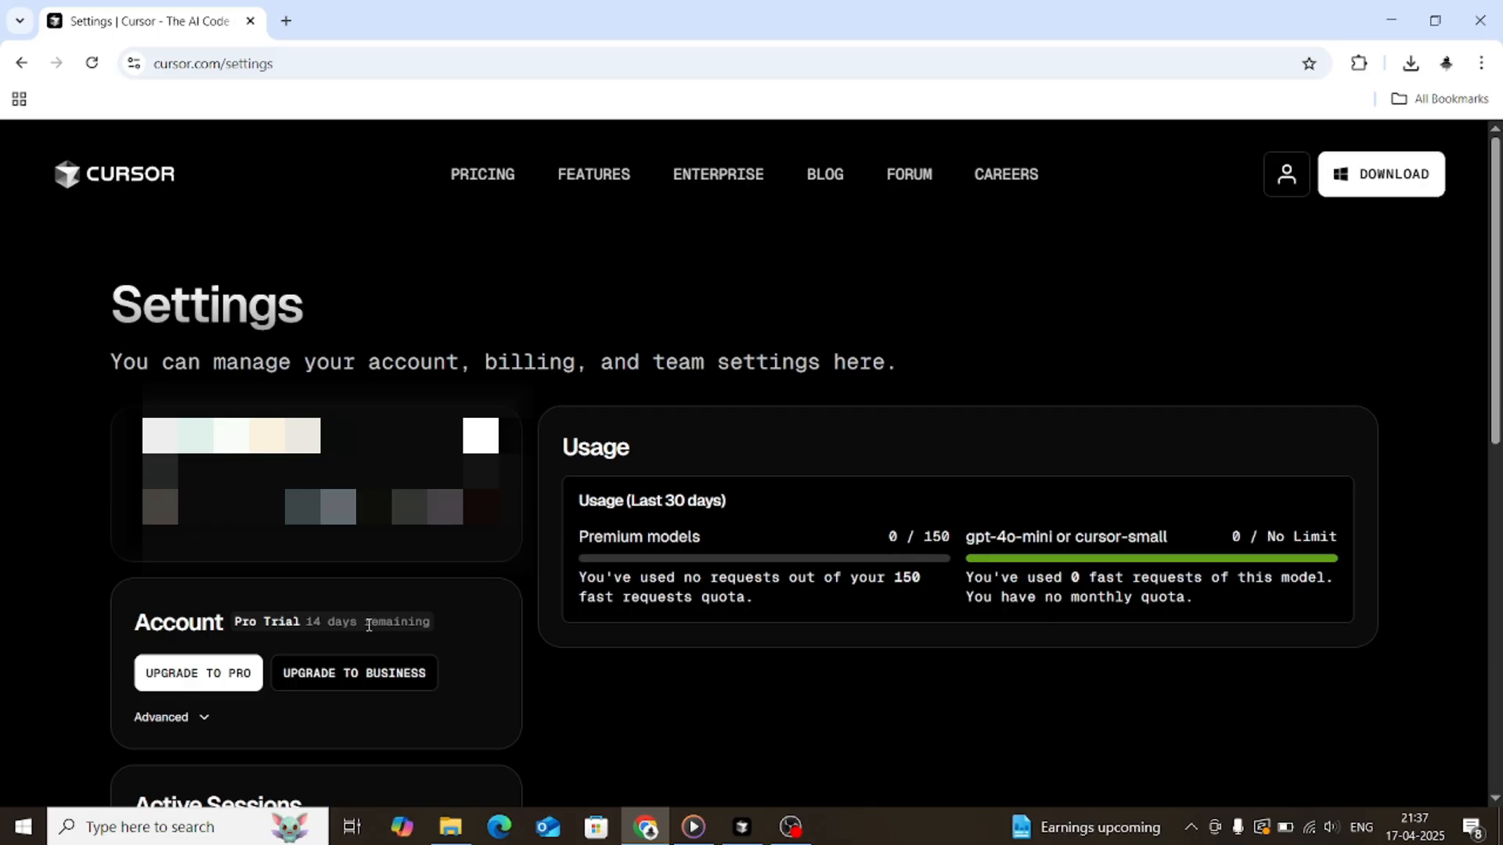
{"action": "mouse_move", "coordinate": [299, 640]}
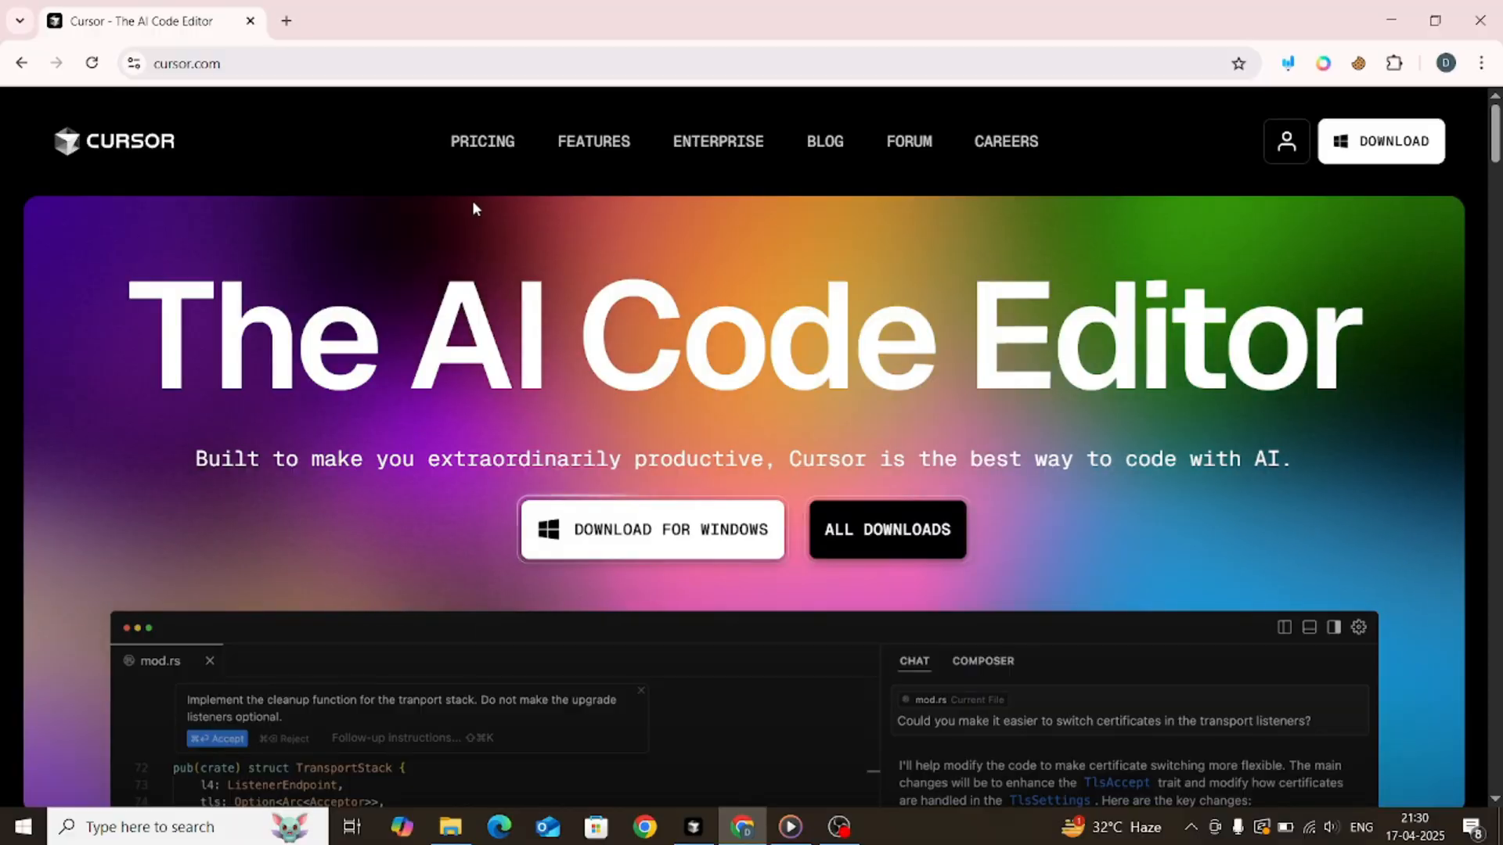
{"action": "left_click", "coordinate": [482, 142]}
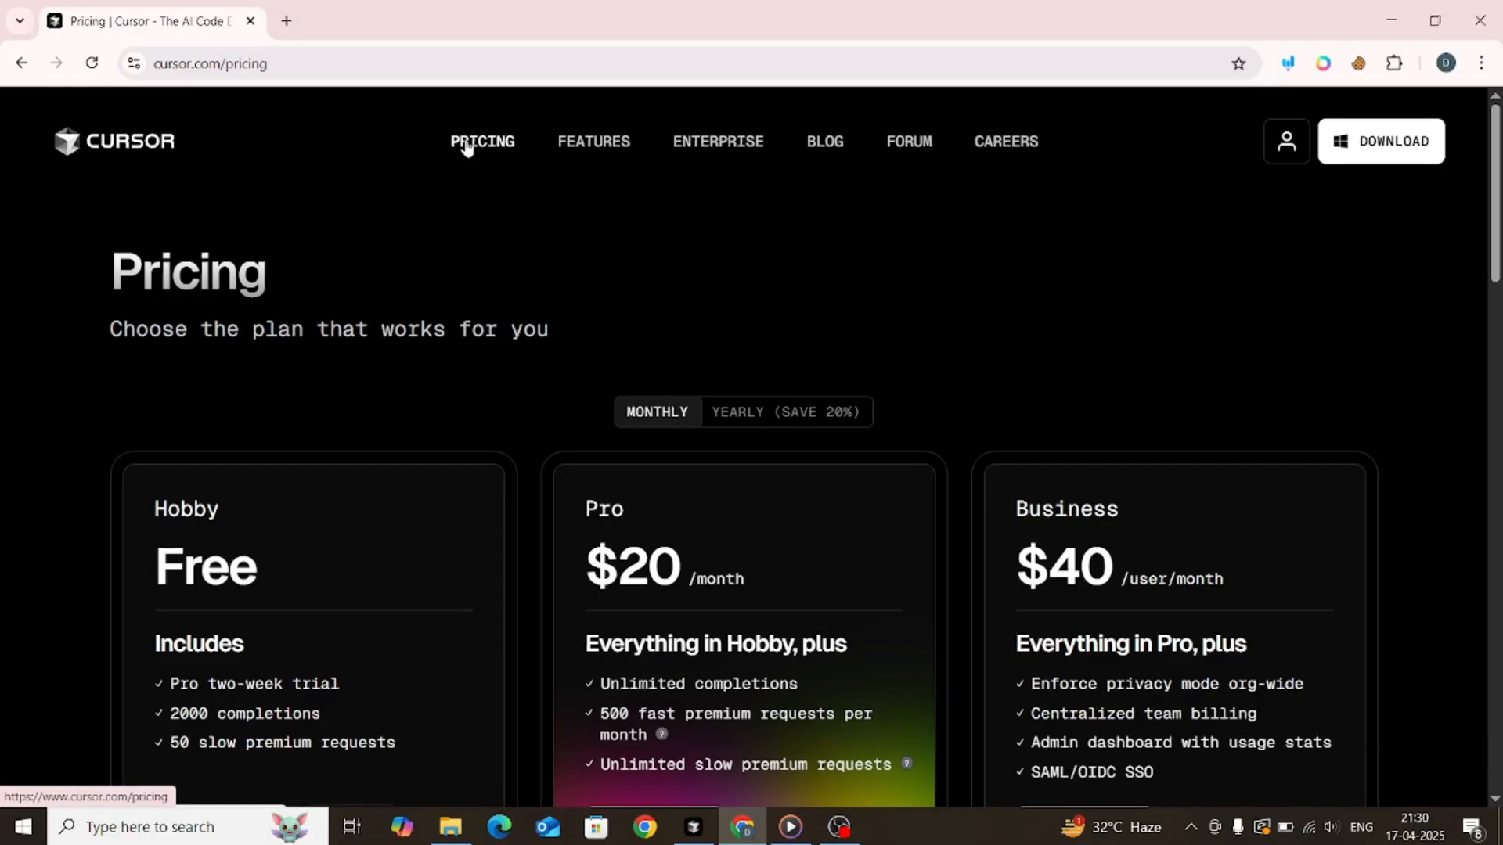
{"action": "scroll", "scroll_direction": "down", "scroll_amount": 3}
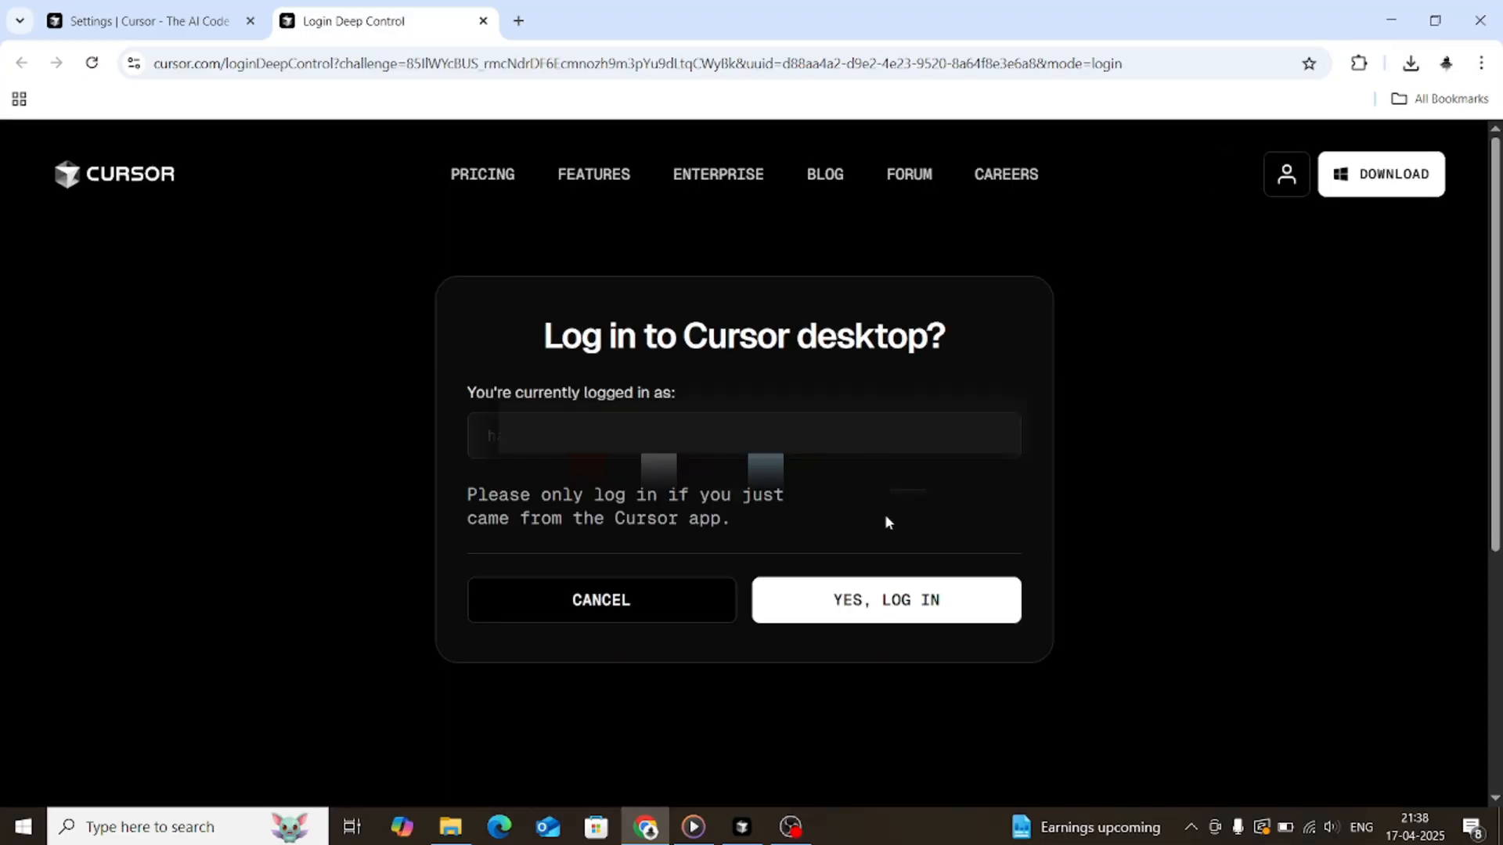
{"action": "left_click", "coordinate": [887, 600]}
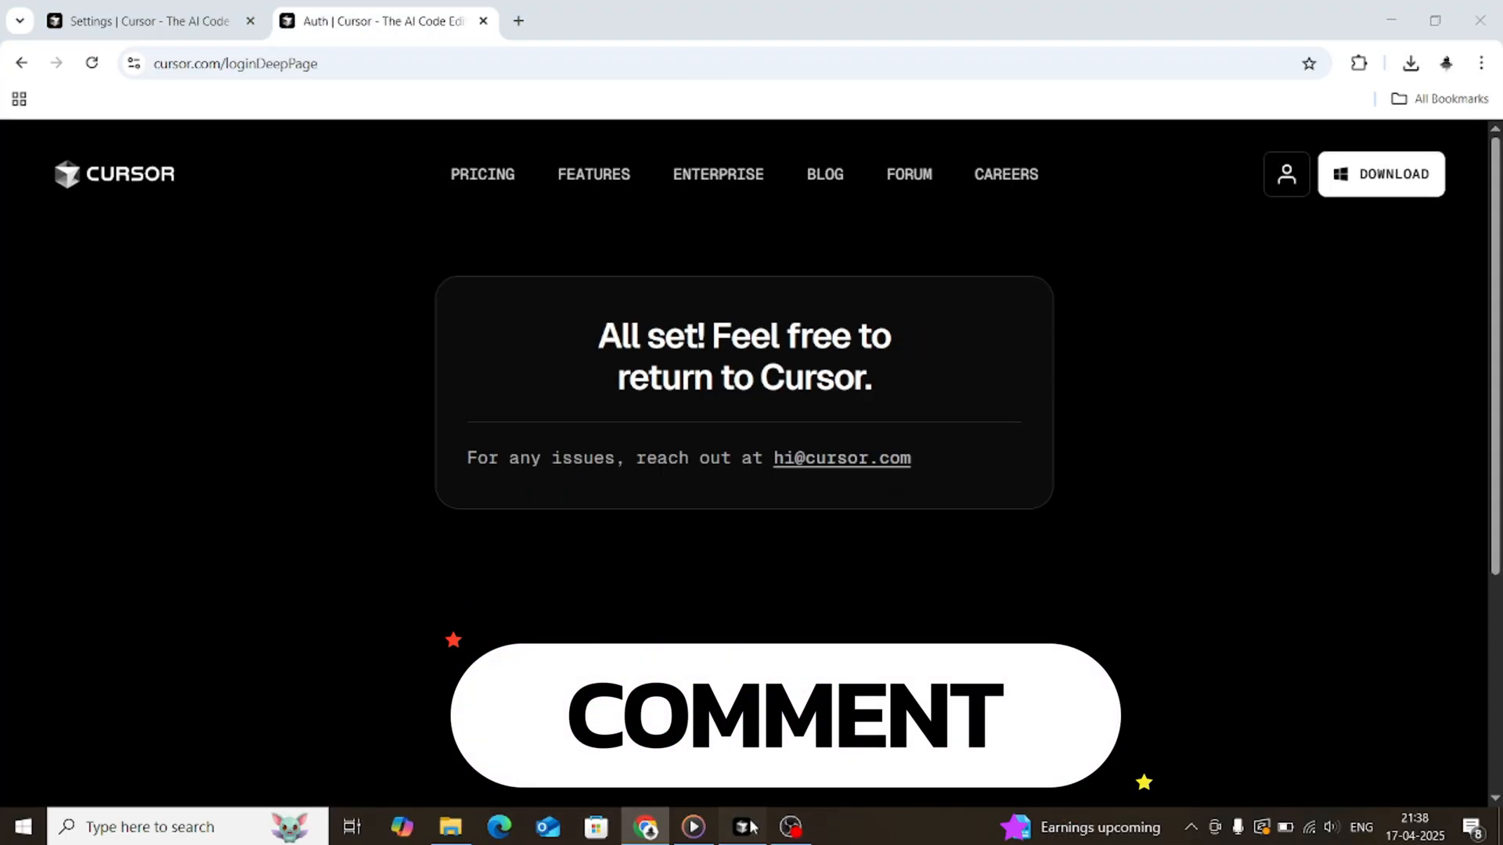
{"action": "left_click", "coordinate": [744, 827]}
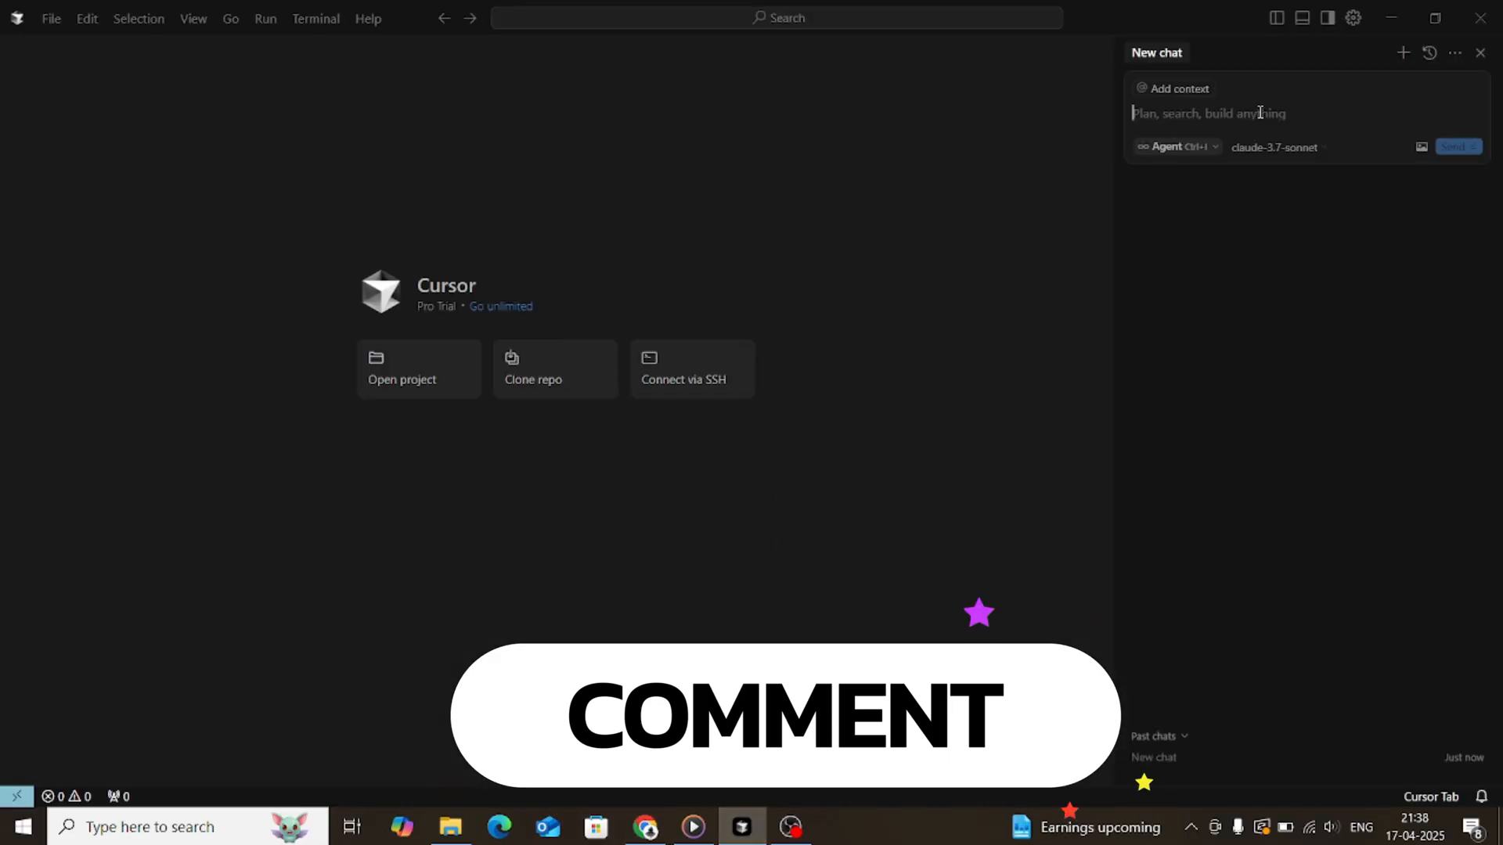
Ask the agent 'Hii can you create a sudoko' game in HTML, CSS and JS.
{"action": "type", "text": "Hii can you create a sudoko game for me using html css and"}
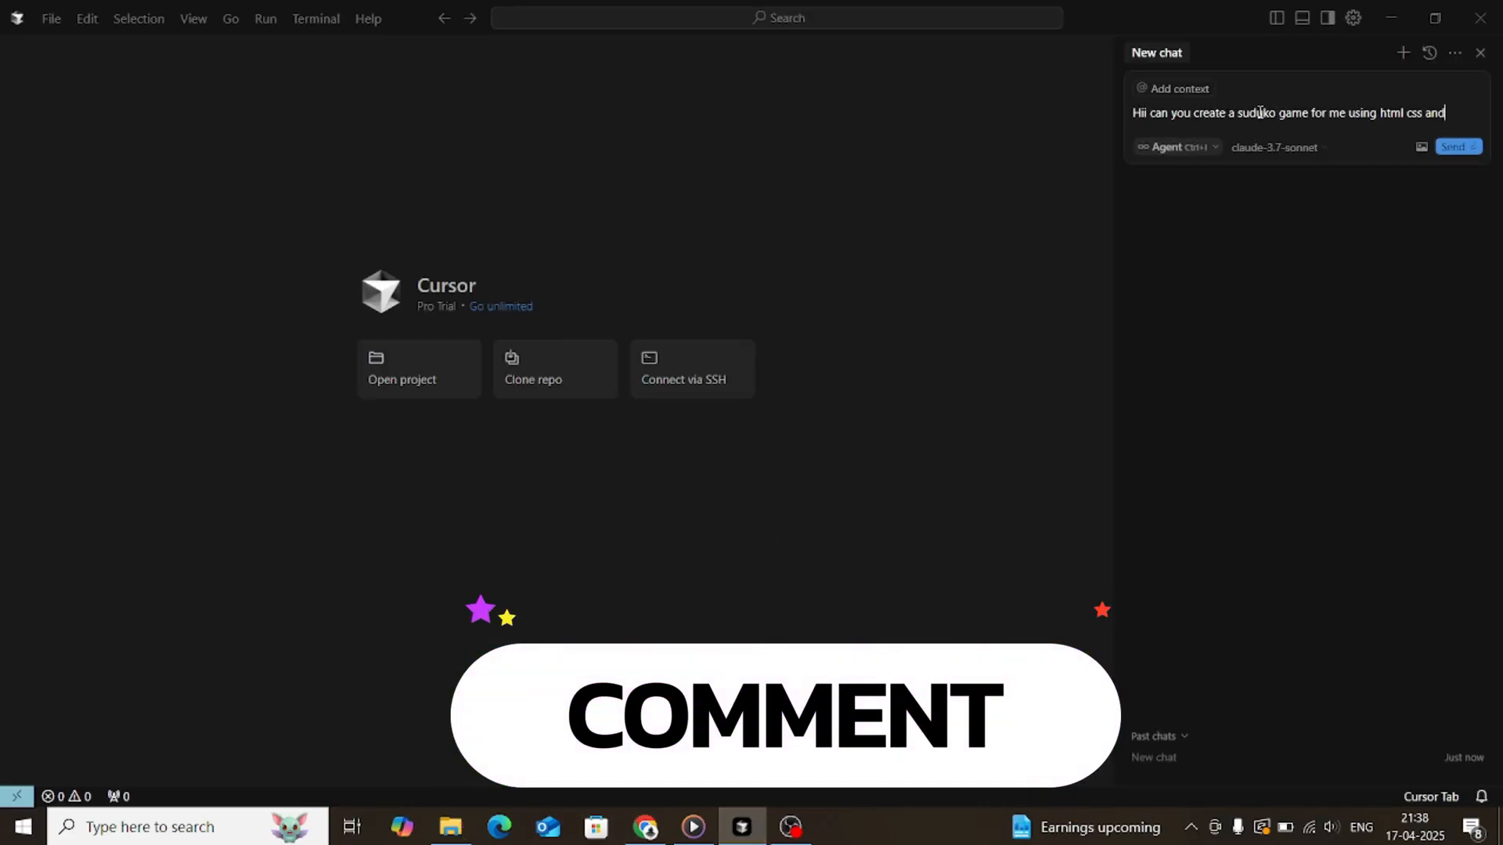
{"action": "left_click", "coordinate": [1454, 146]}
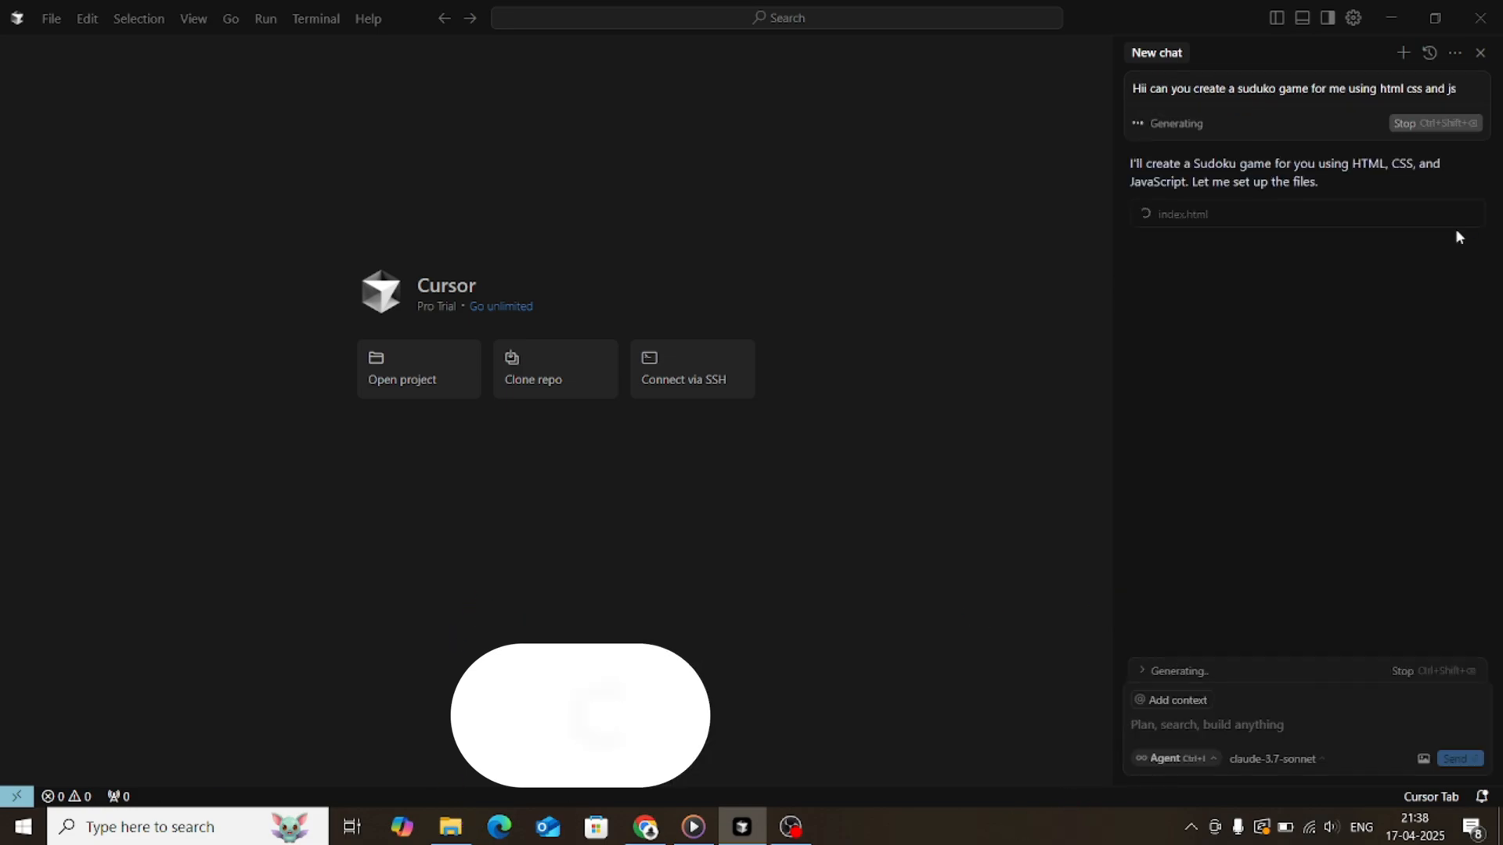